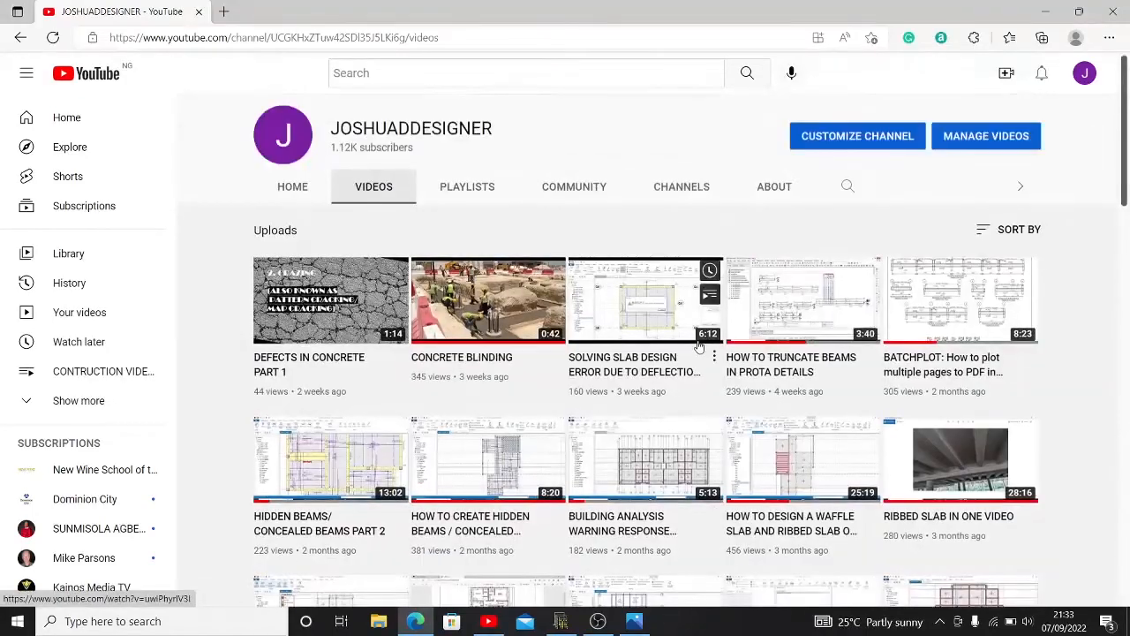
Switch from the viewer-comment screenshot to the curvedbeam project's Plan window in Orion.
{"action": "scroll", "scroll_direction": "down", "scroll_amount": 3}
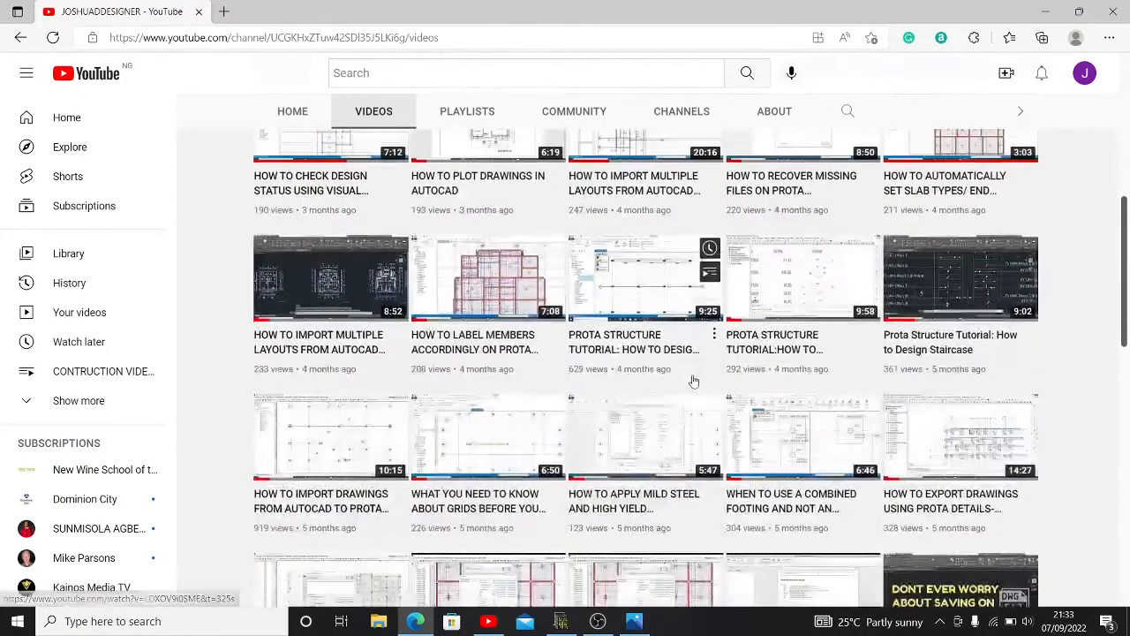
{"action": "scroll", "scroll_direction": "down", "scroll_amount": 3}
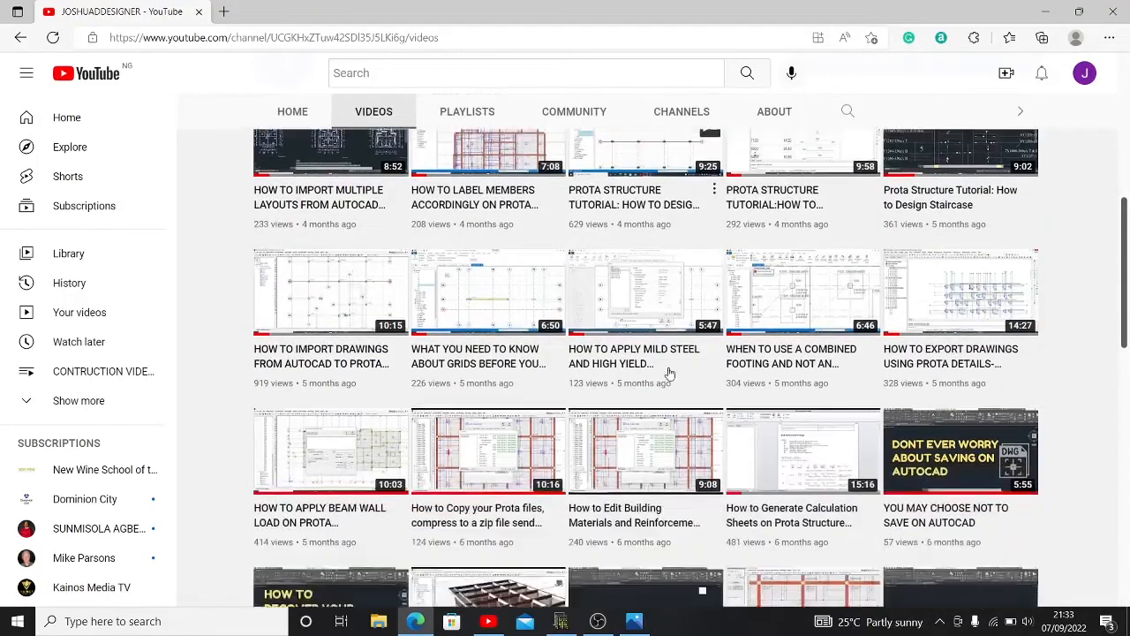
{"action": "scroll", "scroll_direction": "up", "scroll_amount": 3}
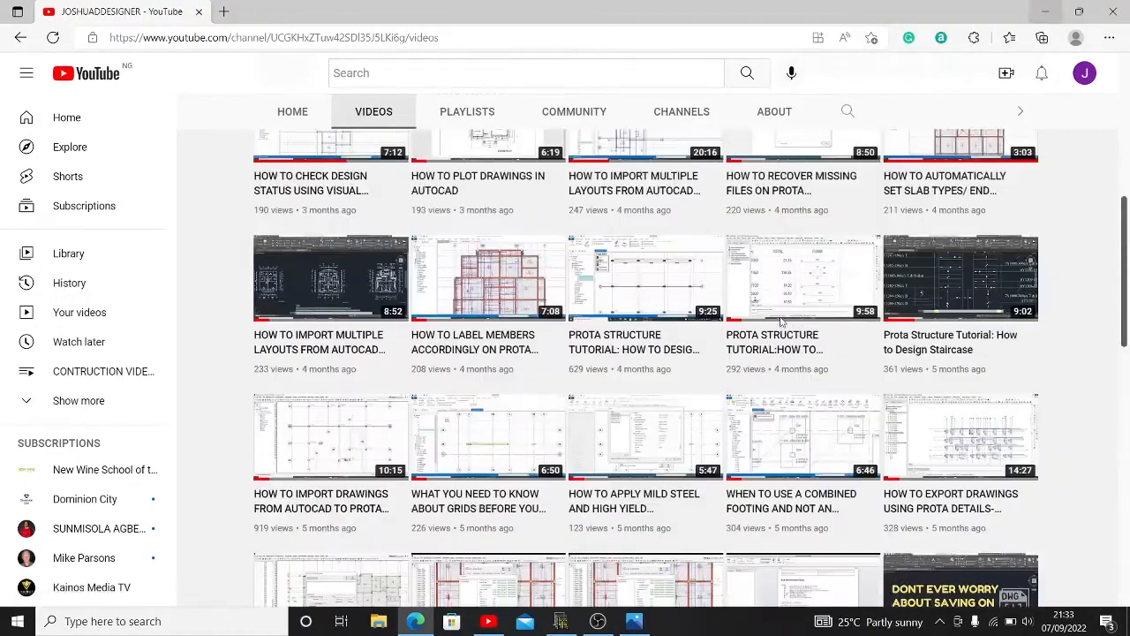
{"action": "left_click", "coordinate": [634, 622]}
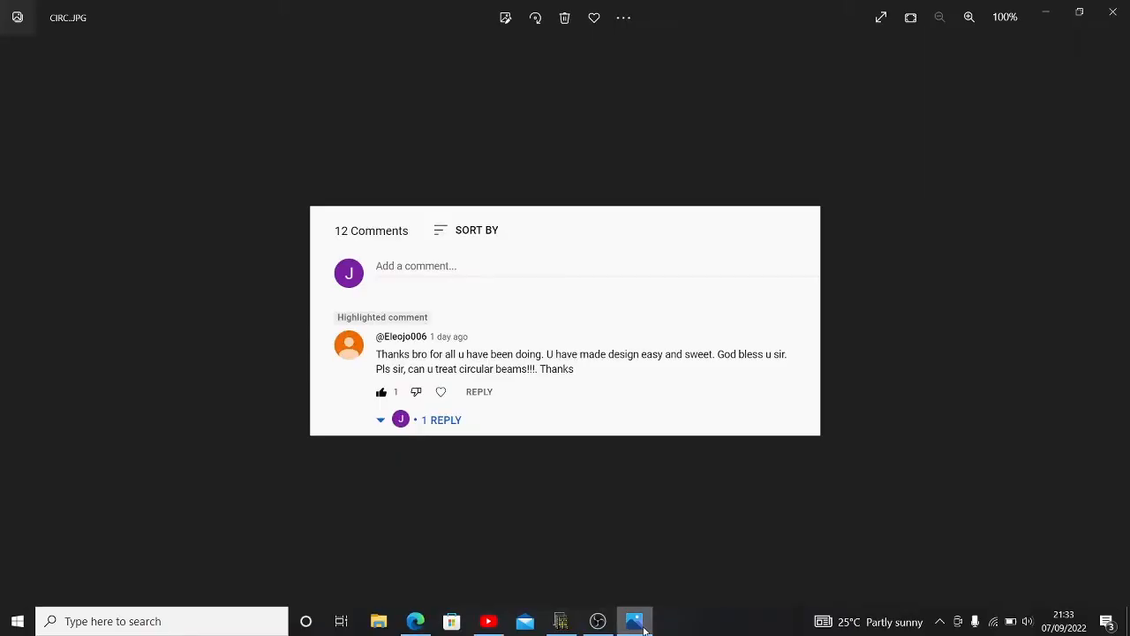
{"action": "mouse_move", "coordinate": [922, 198]}
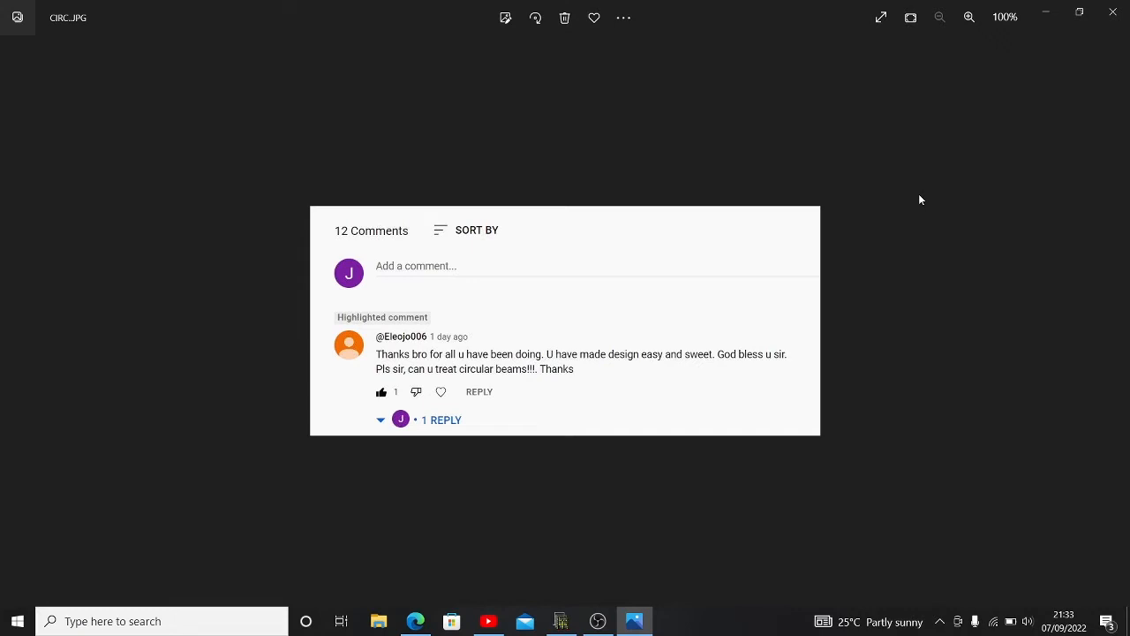
{"action": "mouse_move", "coordinate": [964, 159]}
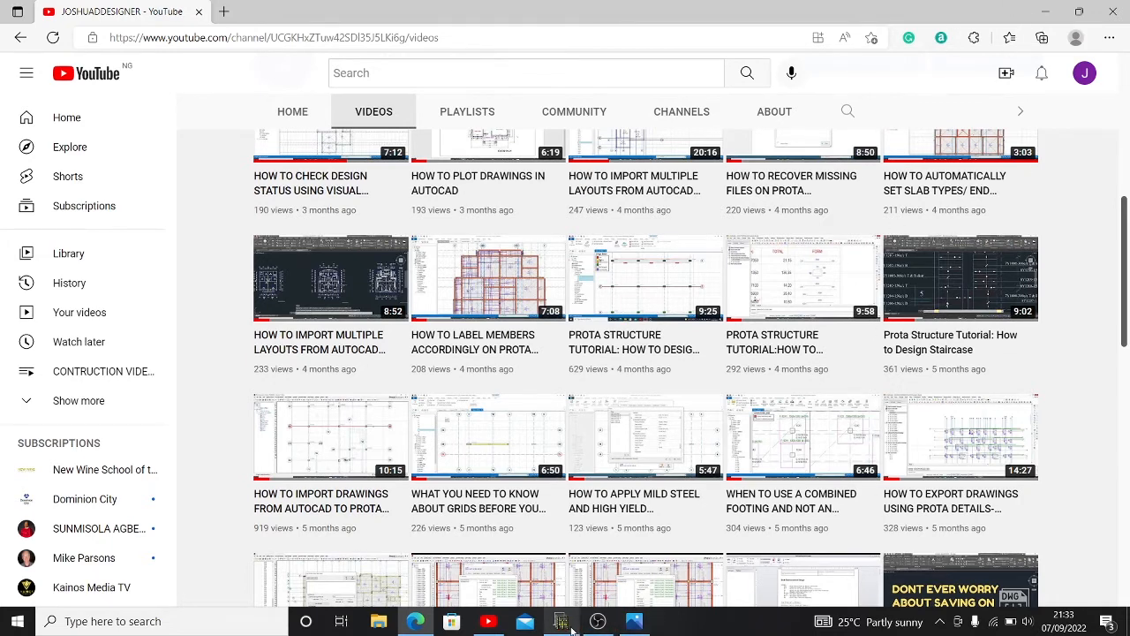
{"action": "left_click", "coordinate": [561, 621]}
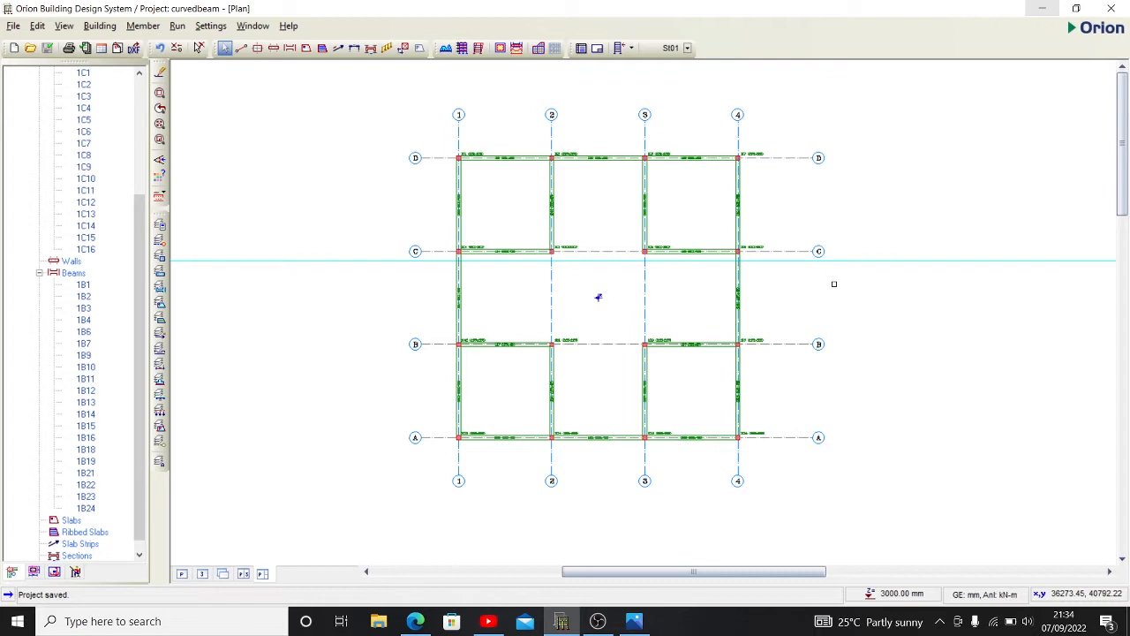
{"action": "mouse_move", "coordinate": [610, 289]}
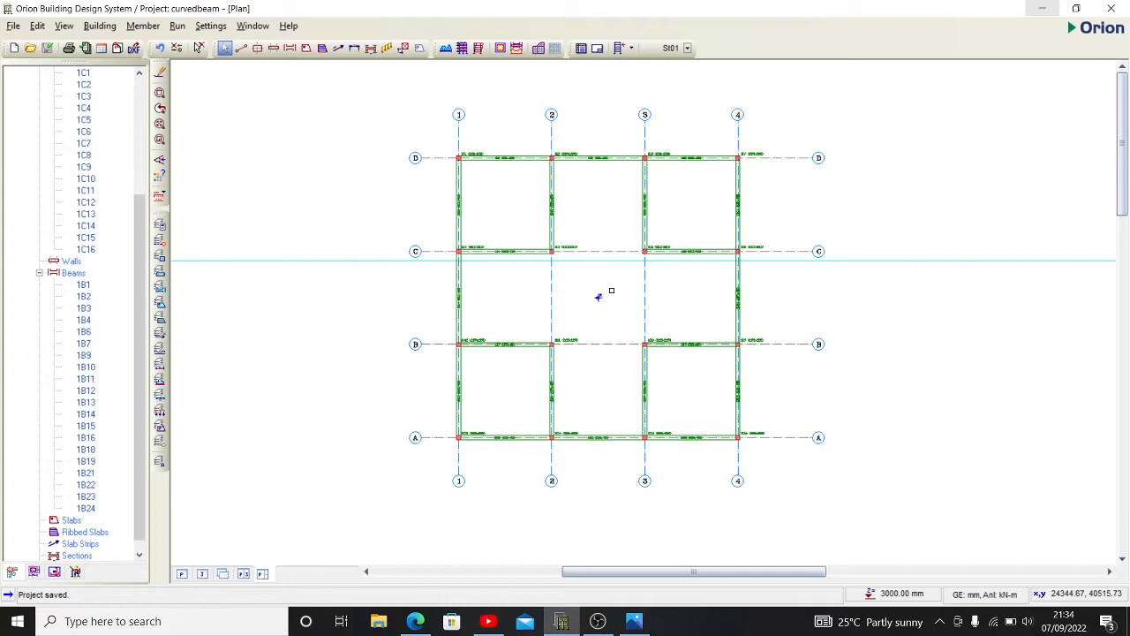
{"action": "mouse_move", "coordinate": [603, 297]}
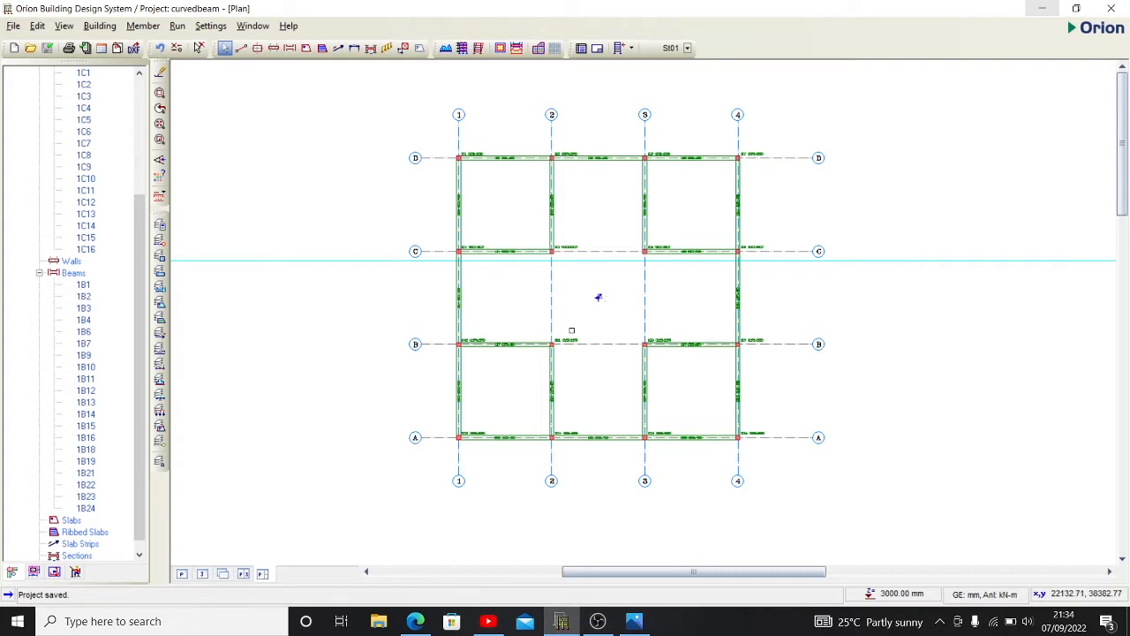
{"action": "mouse_move", "coordinate": [583, 381]}
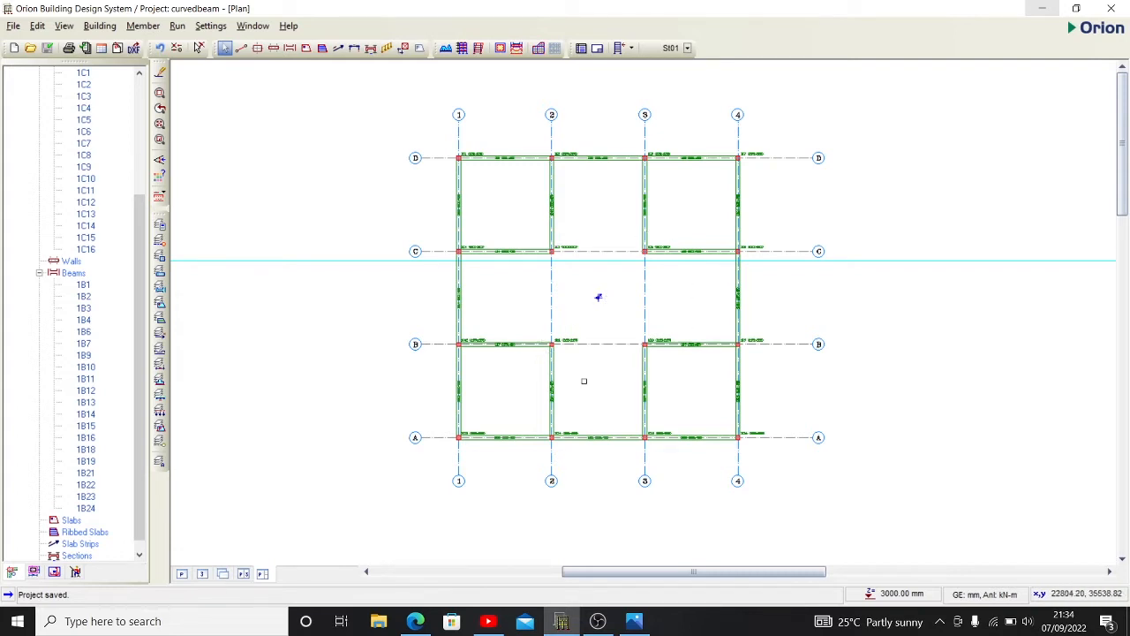
{"action": "mouse_move", "coordinate": [657, 276]}
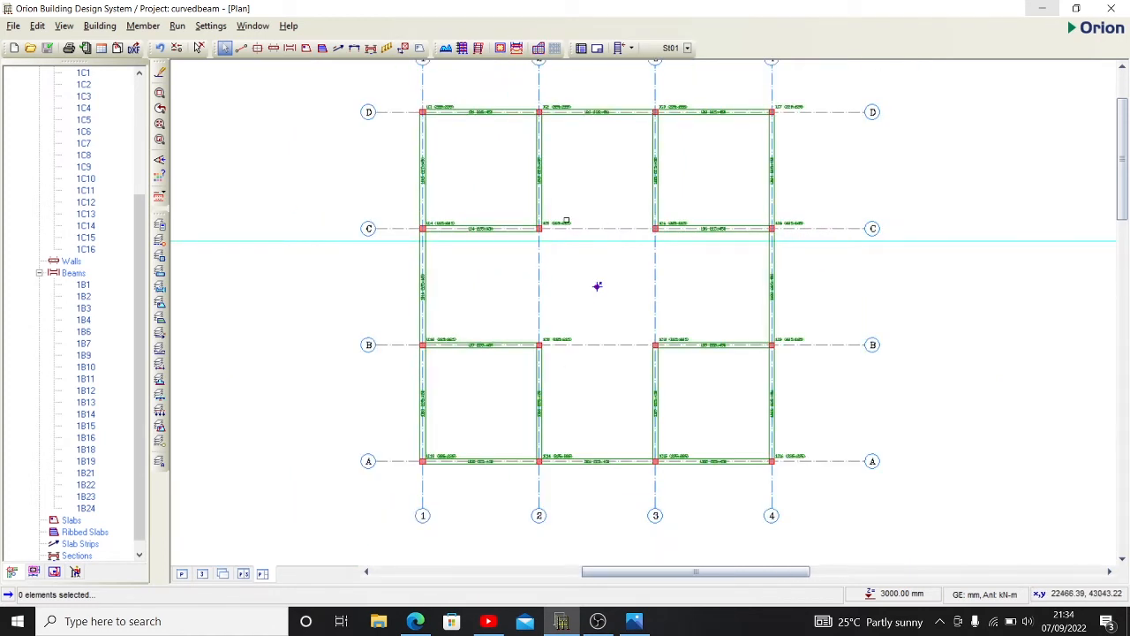
{"action": "mouse_move", "coordinate": [632, 357]}
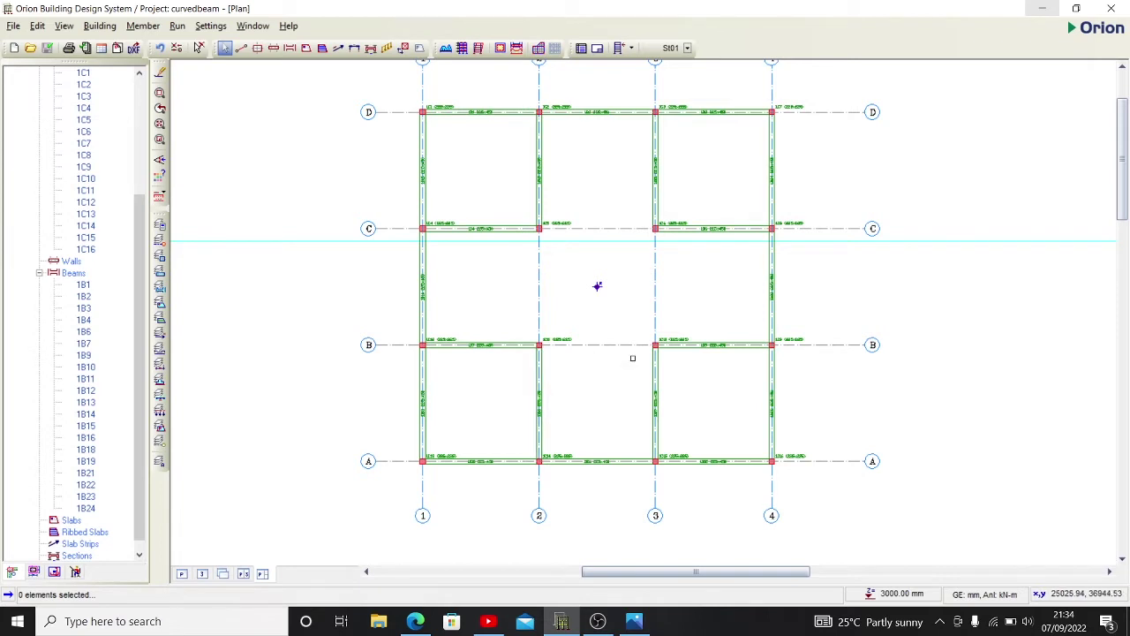
{"action": "mouse_move", "coordinate": [526, 230]}
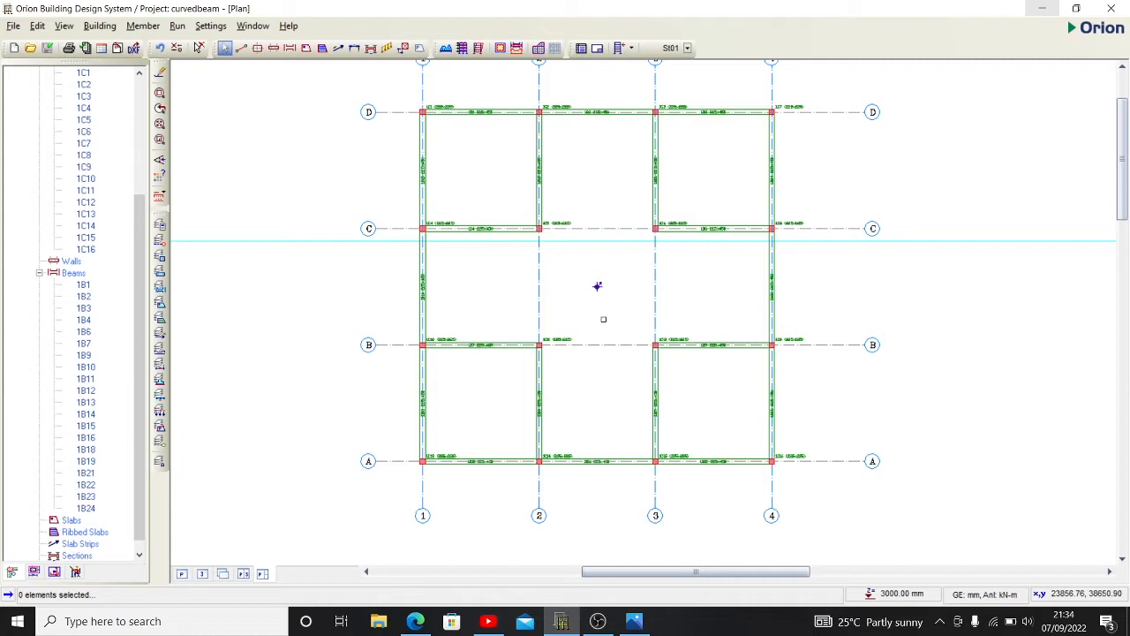
{"action": "mouse_move", "coordinate": [589, 314]}
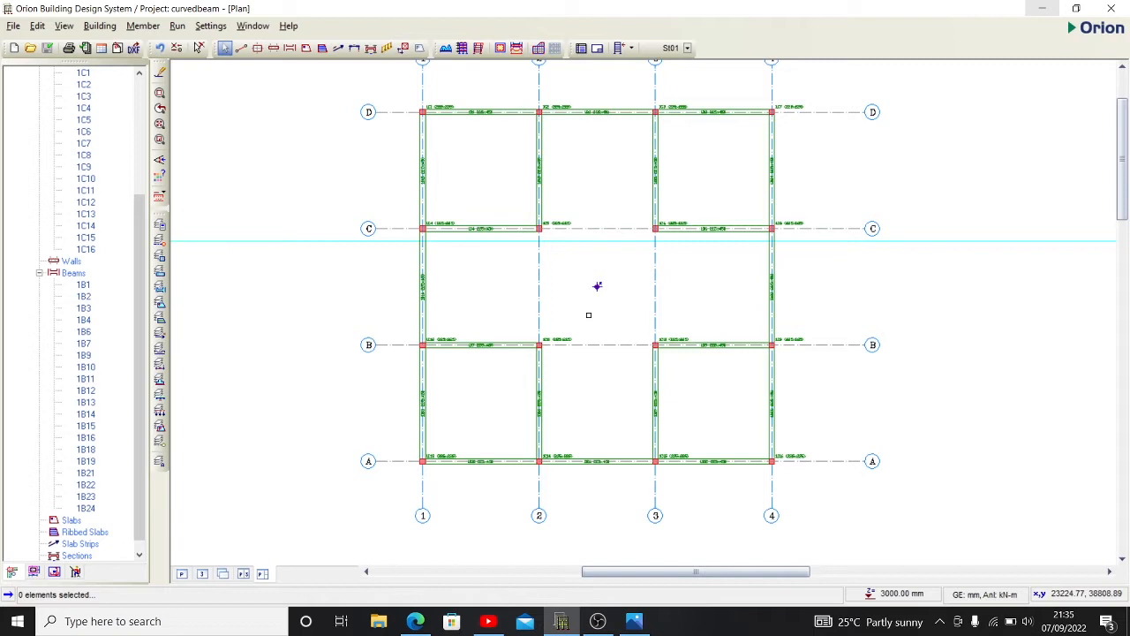
{"action": "mouse_move", "coordinate": [565, 344]}
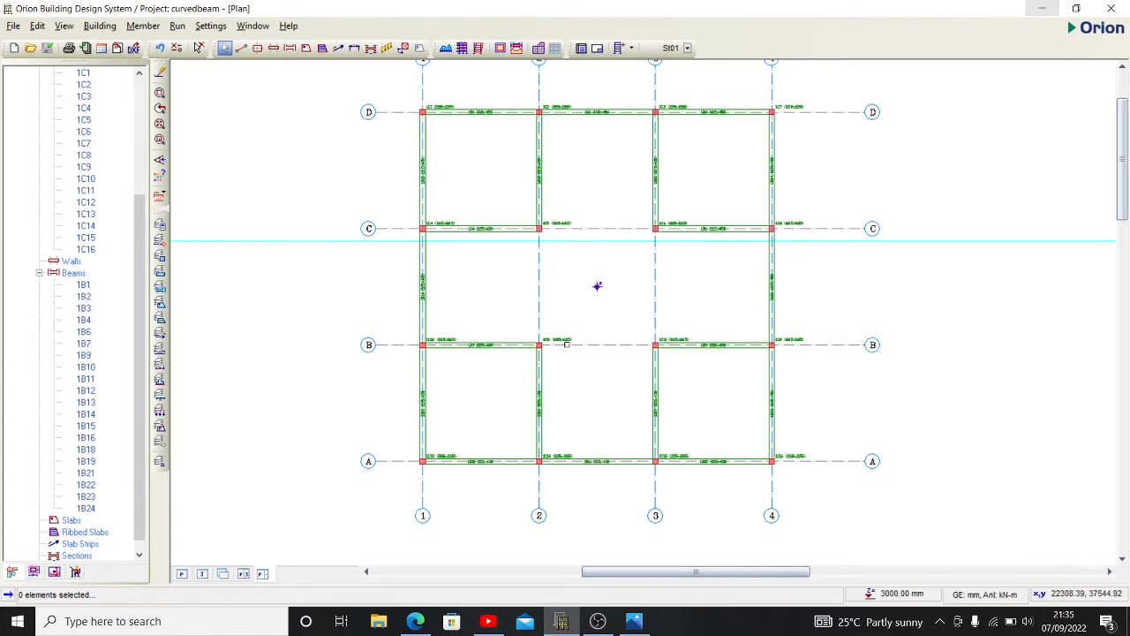
{"action": "mouse_move", "coordinate": [919, 288]}
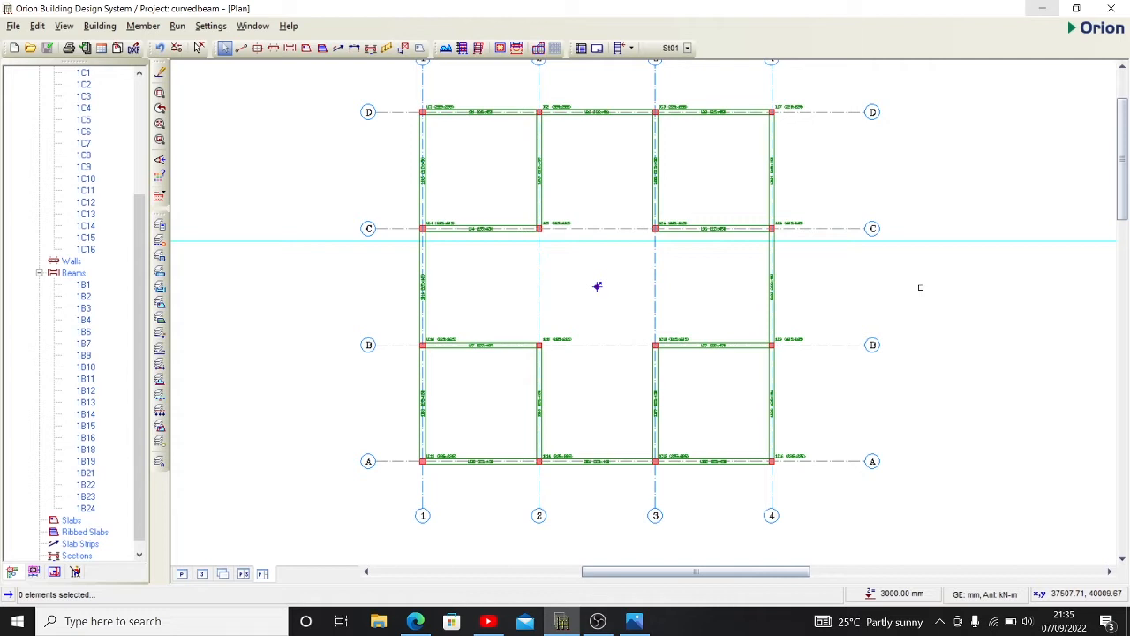
{"action": "mouse_move", "coordinate": [611, 164]}
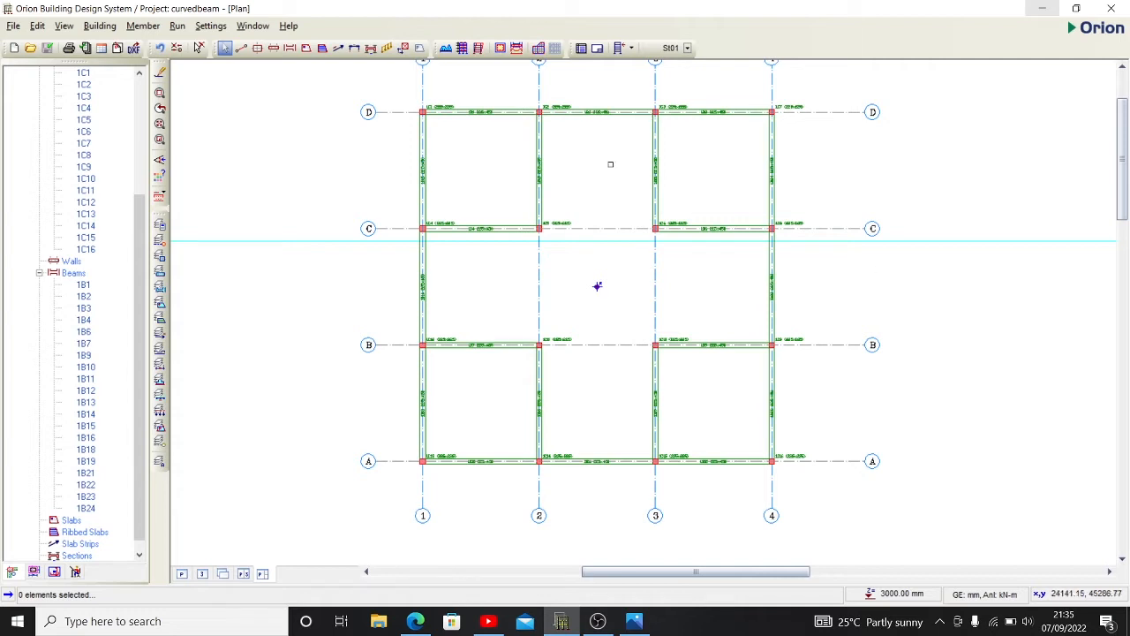
{"action": "mouse_move", "coordinate": [290, 48]}
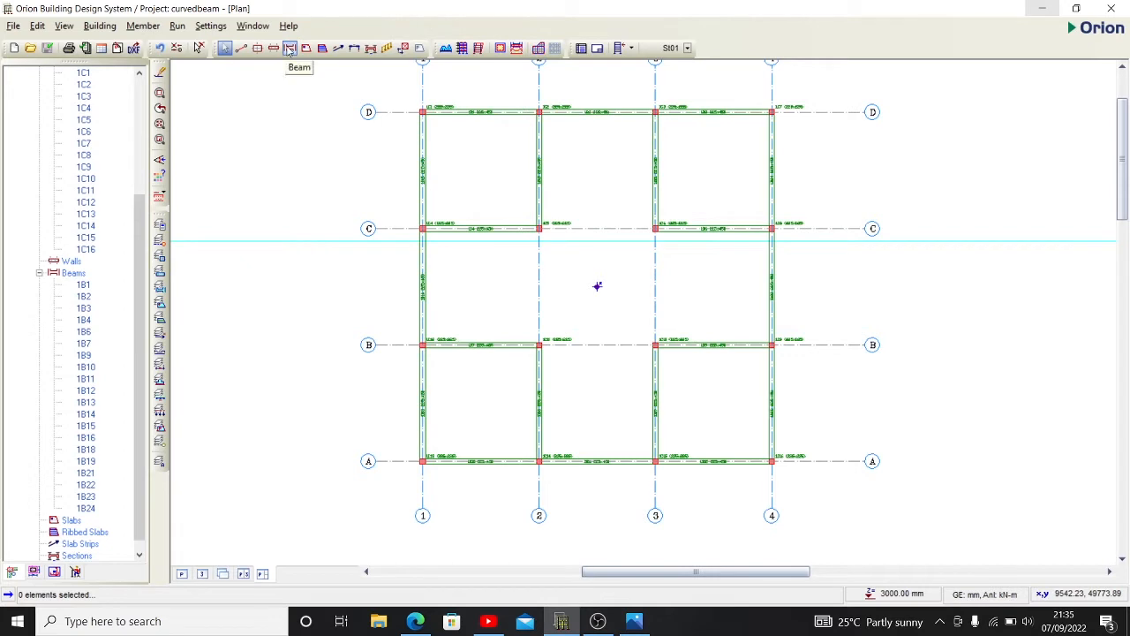
Start a new beam with the Beam tool to reach its insertion options.
{"action": "left_click", "coordinate": [290, 49]}
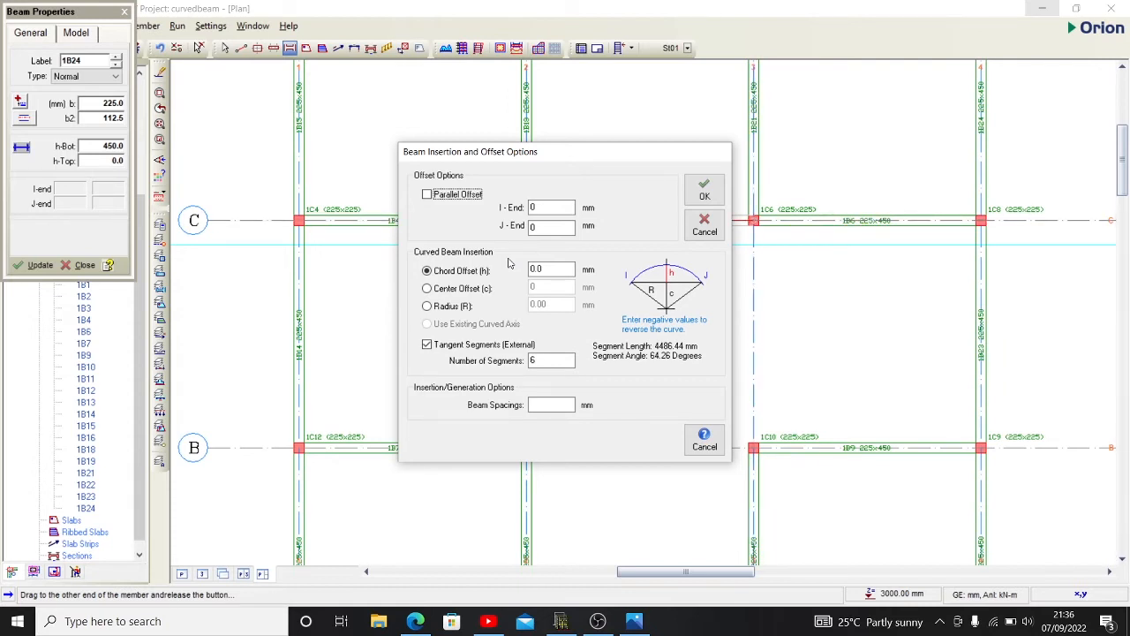
{"action": "mouse_move", "coordinate": [422, 175]}
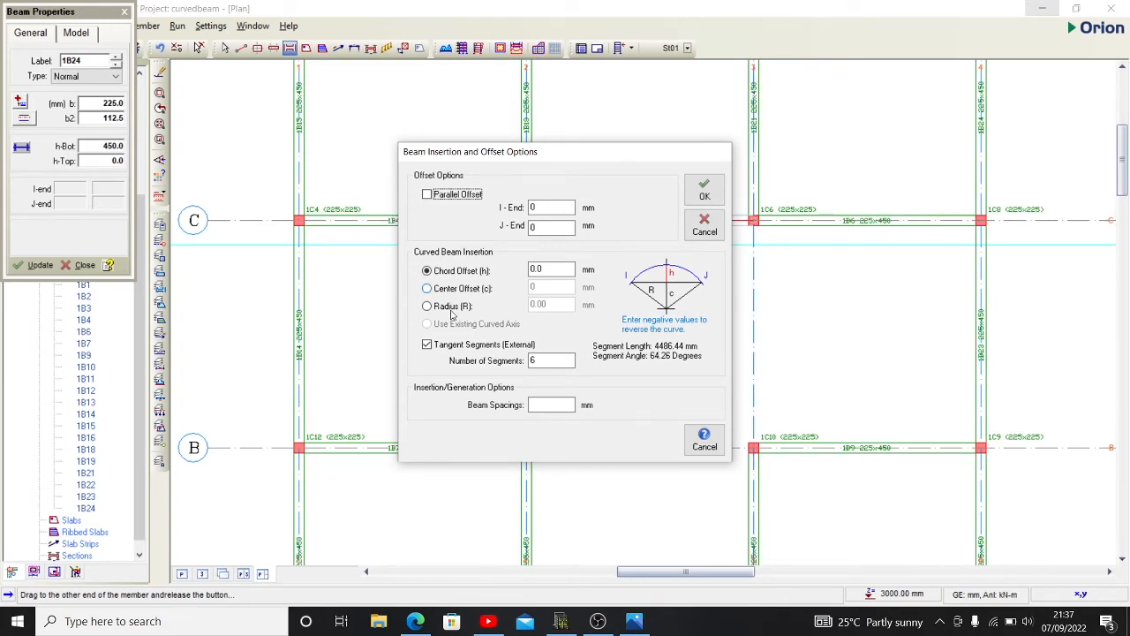
Define the curve by Radius 4000 mm with 15 segments and confirm the arc over grid line C.
{"action": "left_click", "coordinate": [427, 305]}
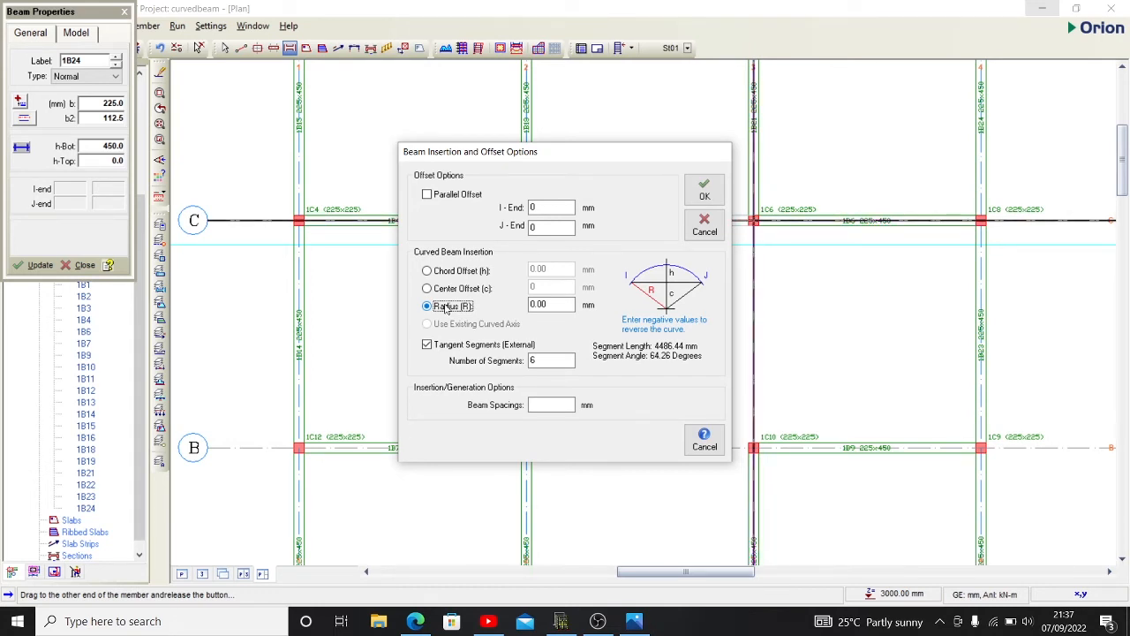
{"action": "left_click", "coordinate": [551, 303]}
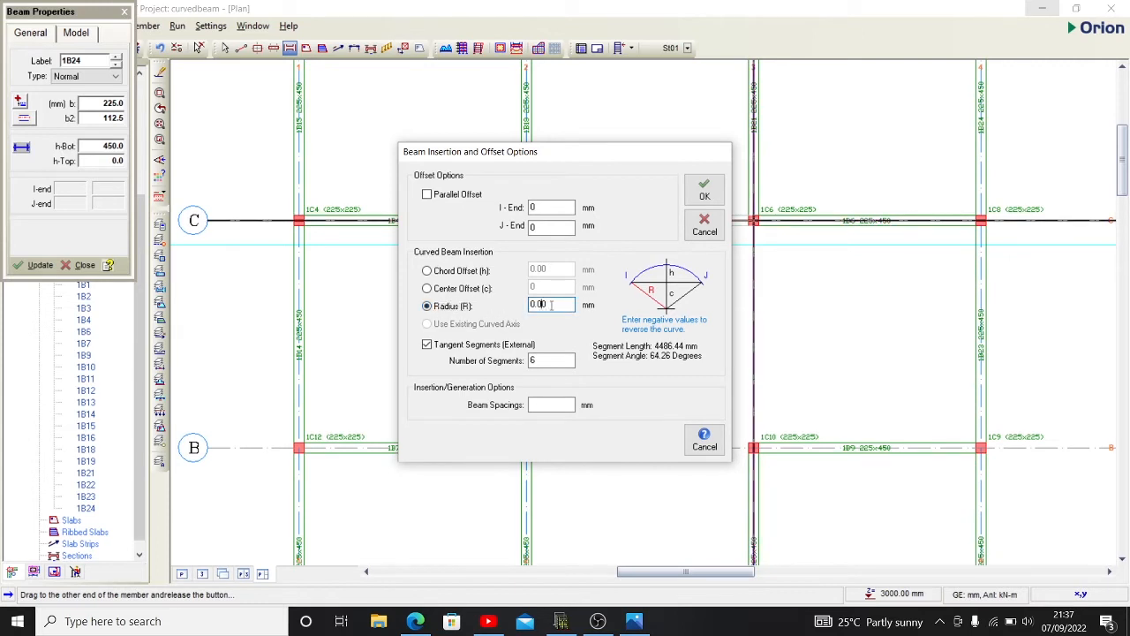
{"action": "type", "text": "4000"}
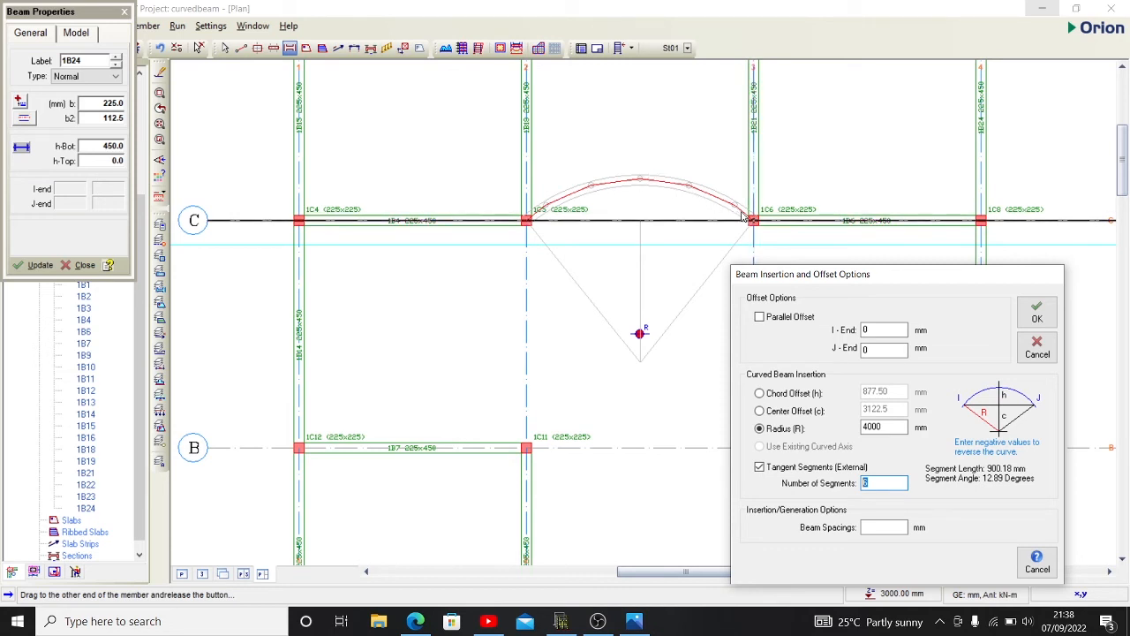
{"action": "mouse_move", "coordinate": [569, 187]}
{"action": "type", "text": "15"}
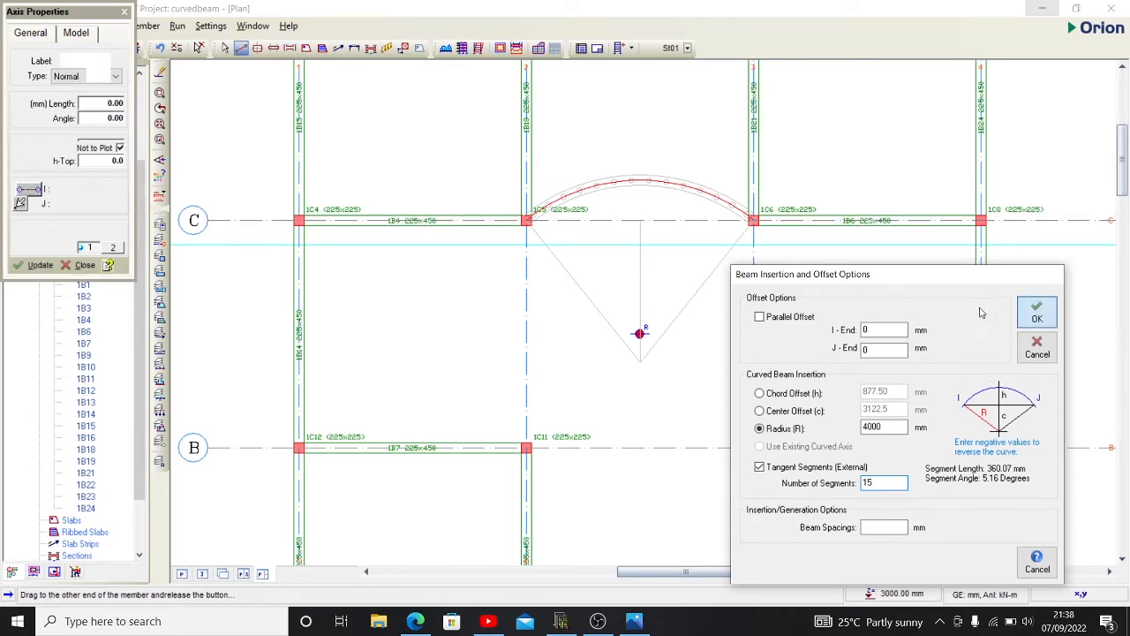
{"action": "left_click", "coordinate": [1037, 311]}
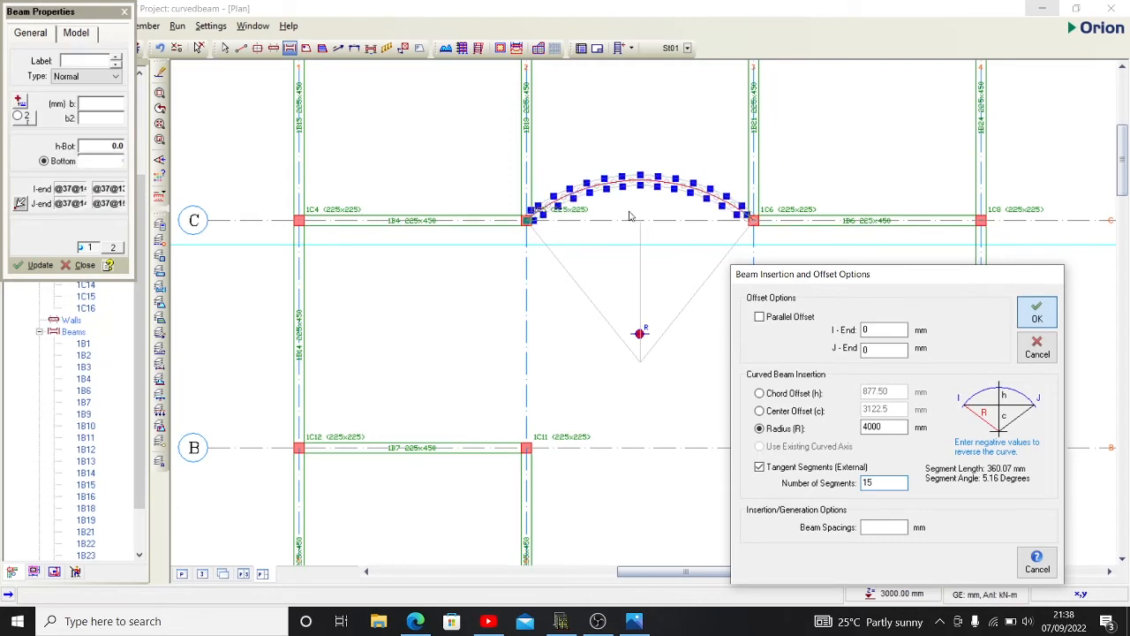
{"action": "left_click", "coordinate": [1037, 311]}
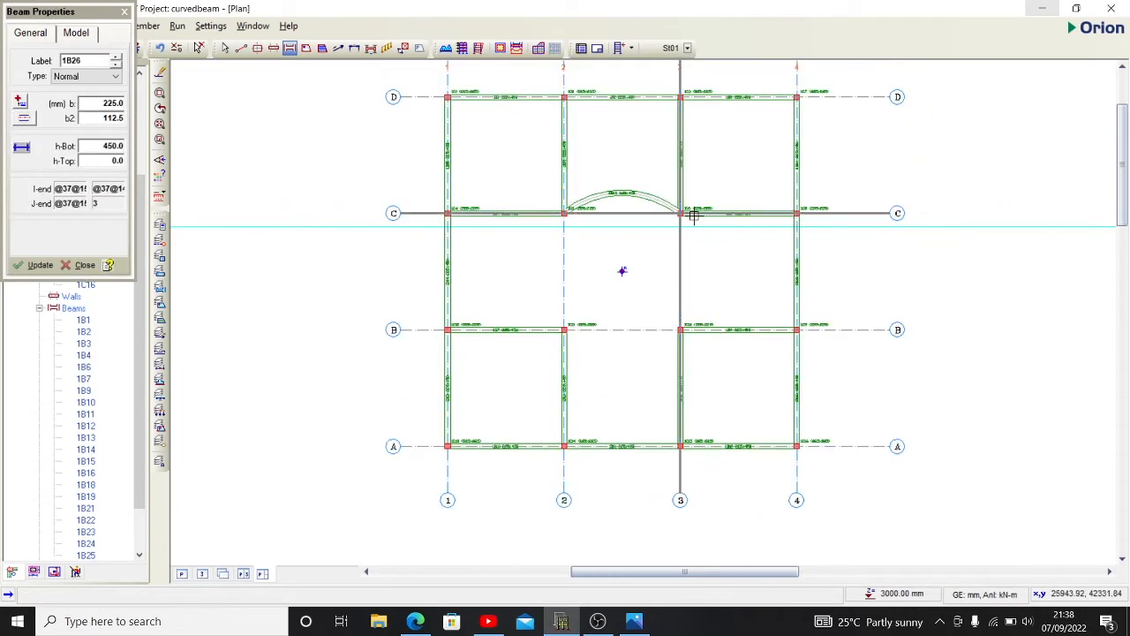
{"action": "scroll", "scroll_direction": "up", "scroll_amount": 3}
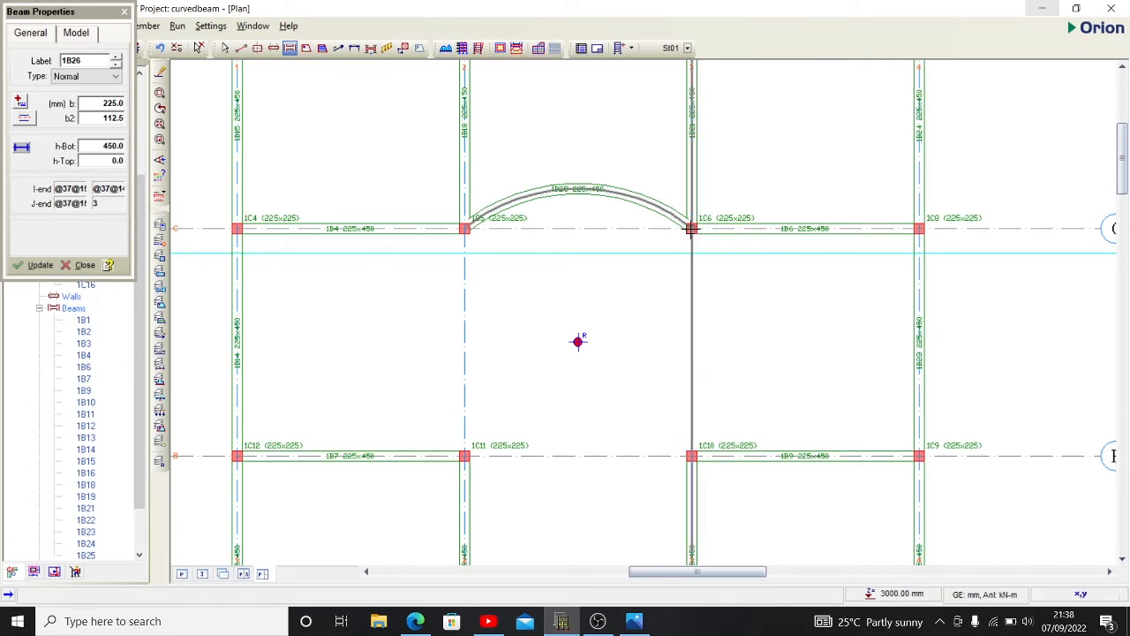
{"action": "mouse_move", "coordinate": [715, 456]}
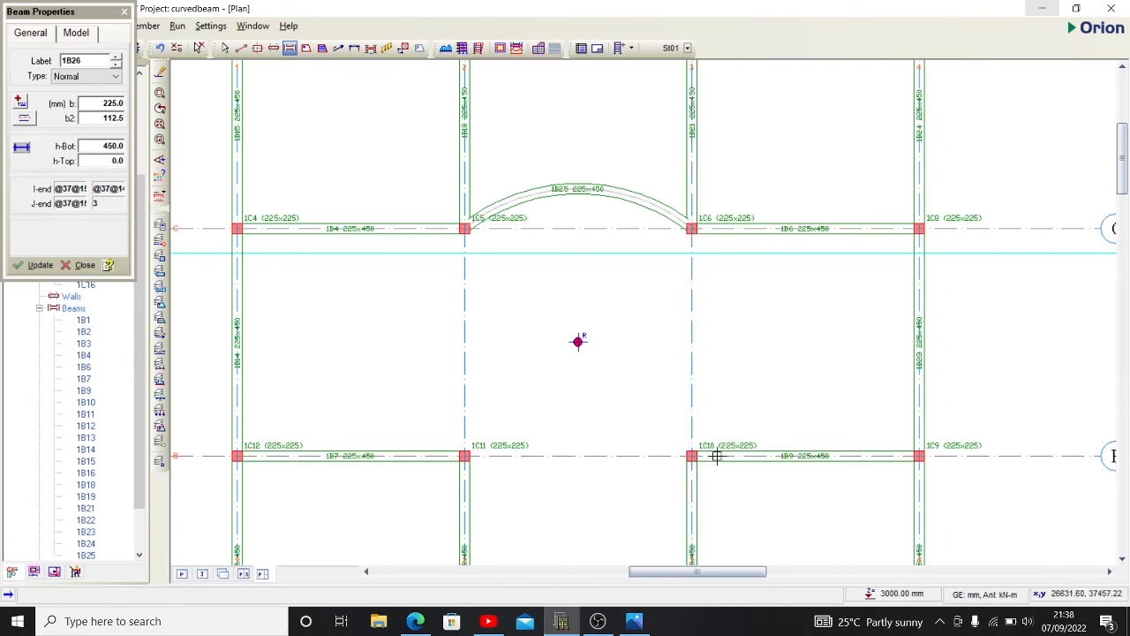
{"action": "mouse_move", "coordinate": [715, 420]}
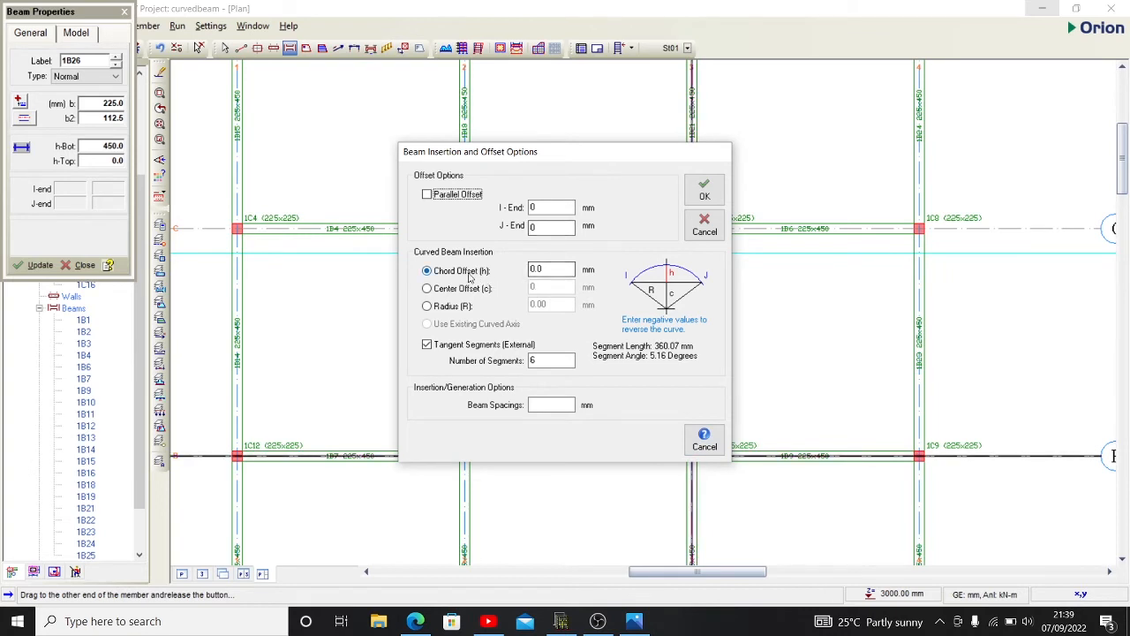
Define a 4000 mm radius, 10-segment arc from C3 to B3 and place it bulging rightward.
{"action": "left_click", "coordinate": [427, 305]}
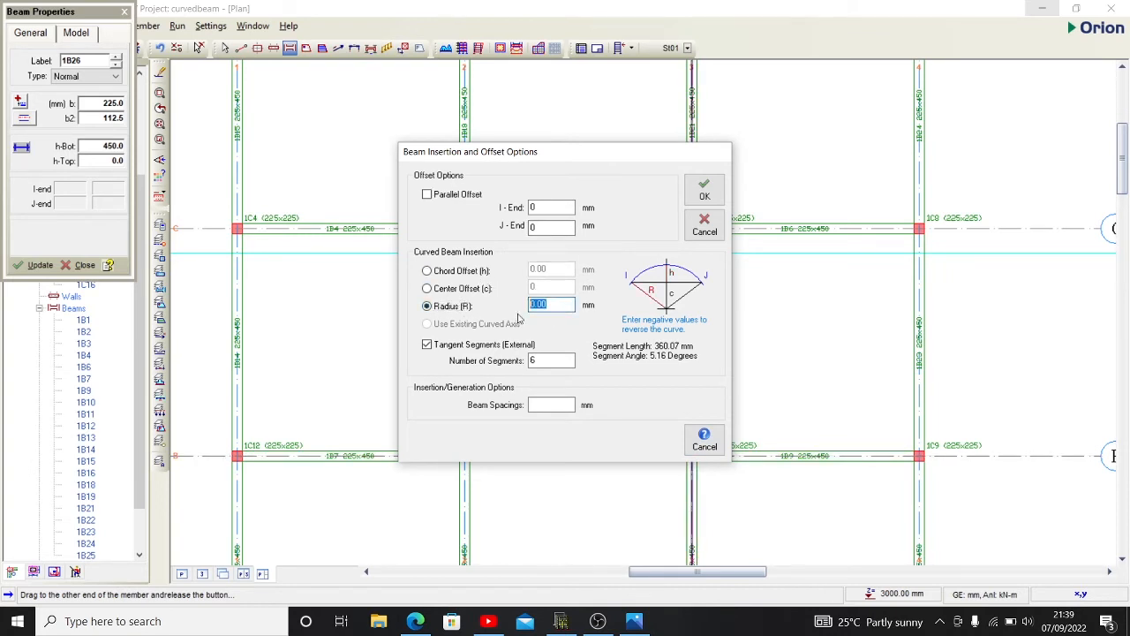
{"action": "type", "text": "4000"}
{"action": "left_click", "coordinate": [551, 360]}
{"action": "type", "text": "10"}
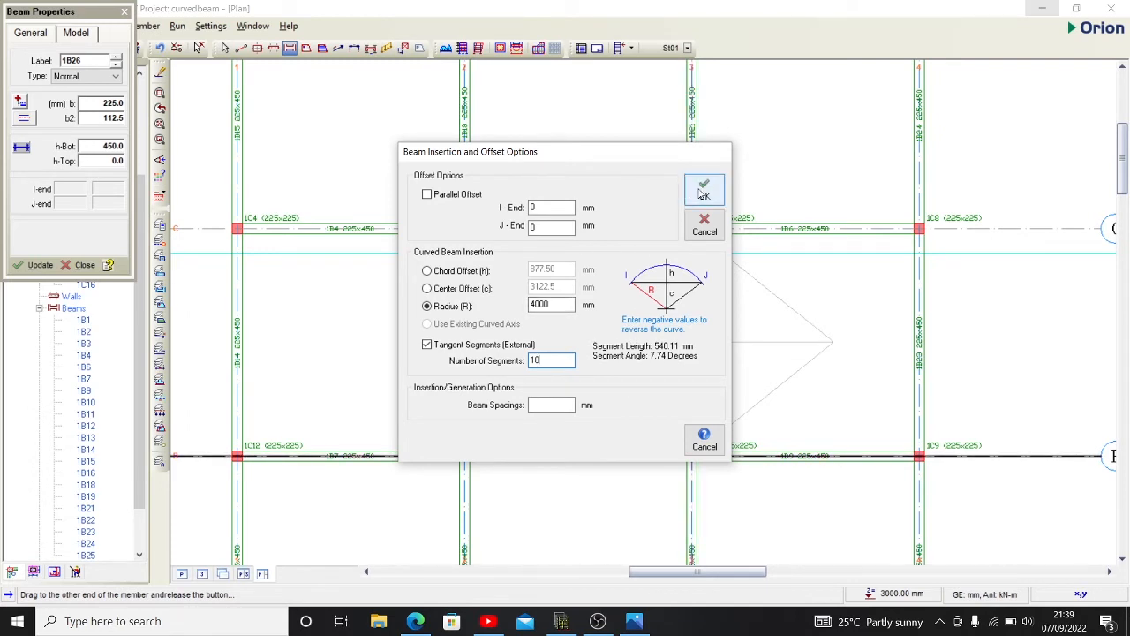
{"action": "mouse_move", "coordinate": [674, 373]}
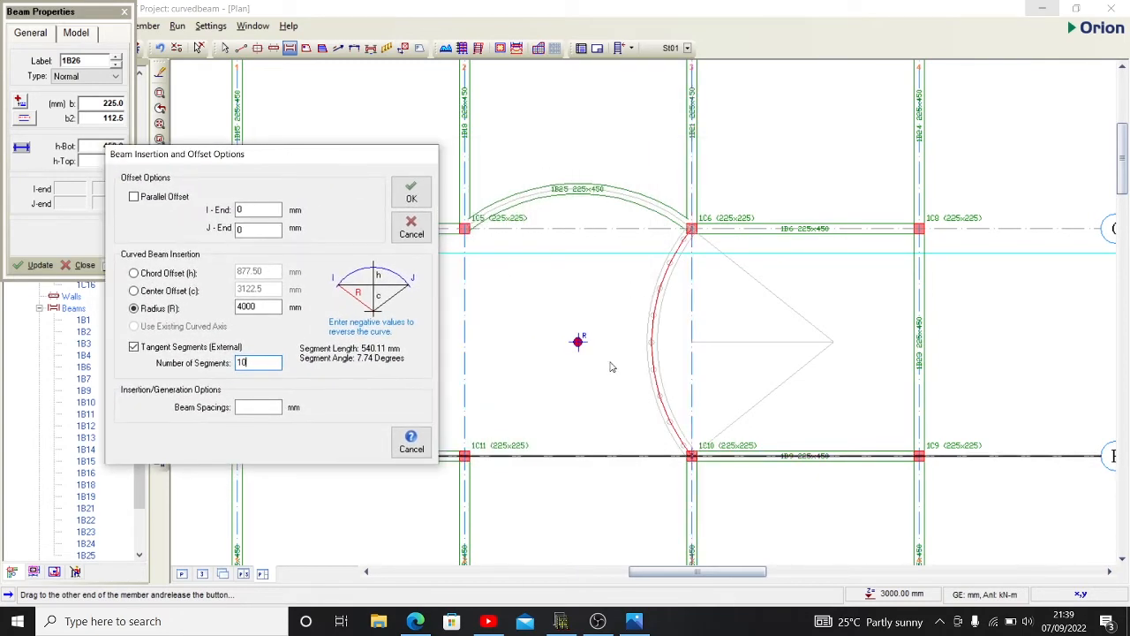
{"action": "mouse_move", "coordinate": [692, 456]}
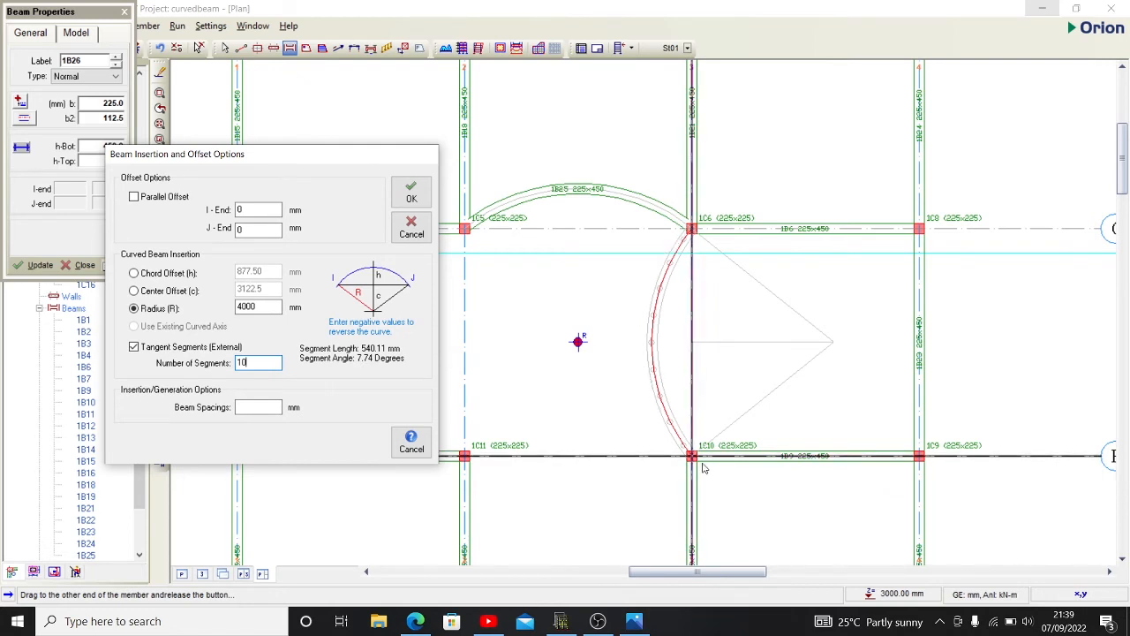
{"action": "mouse_move", "coordinate": [651, 374]}
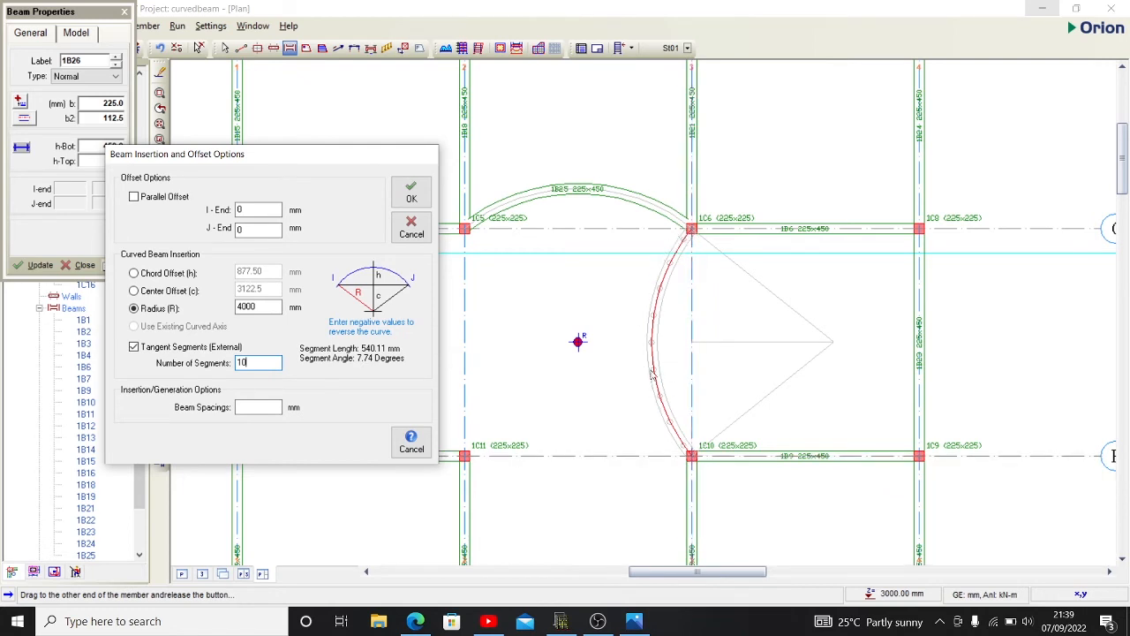
{"action": "mouse_move", "coordinate": [646, 375]}
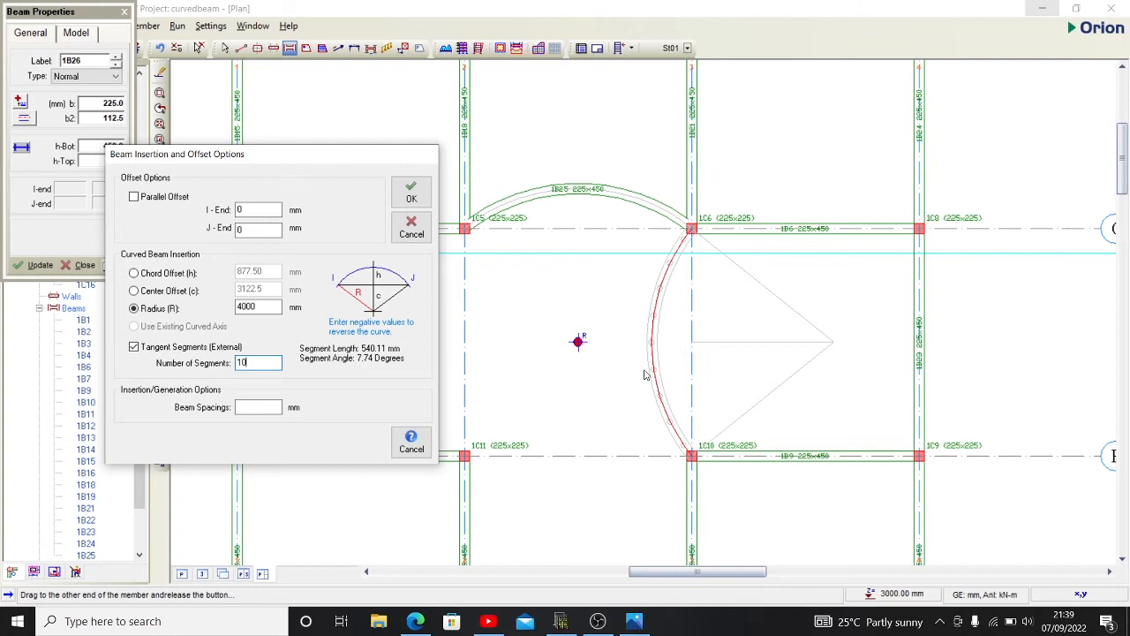
{"action": "mouse_move", "coordinate": [706, 441]}
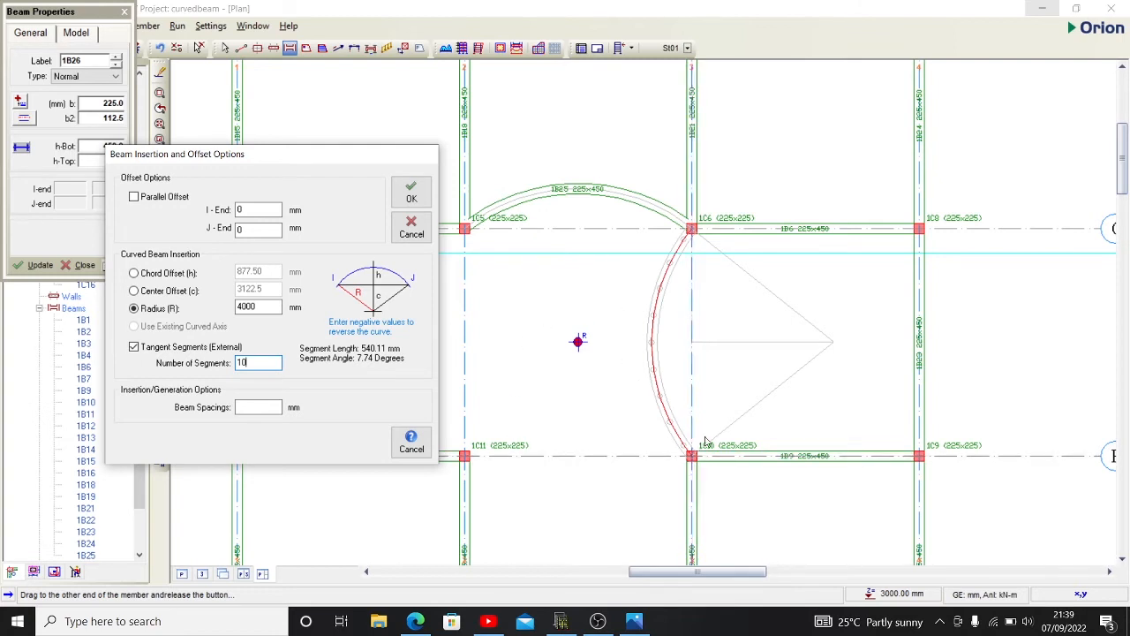
{"action": "mouse_move", "coordinate": [710, 477]}
{"action": "type", "text": "-4000"}
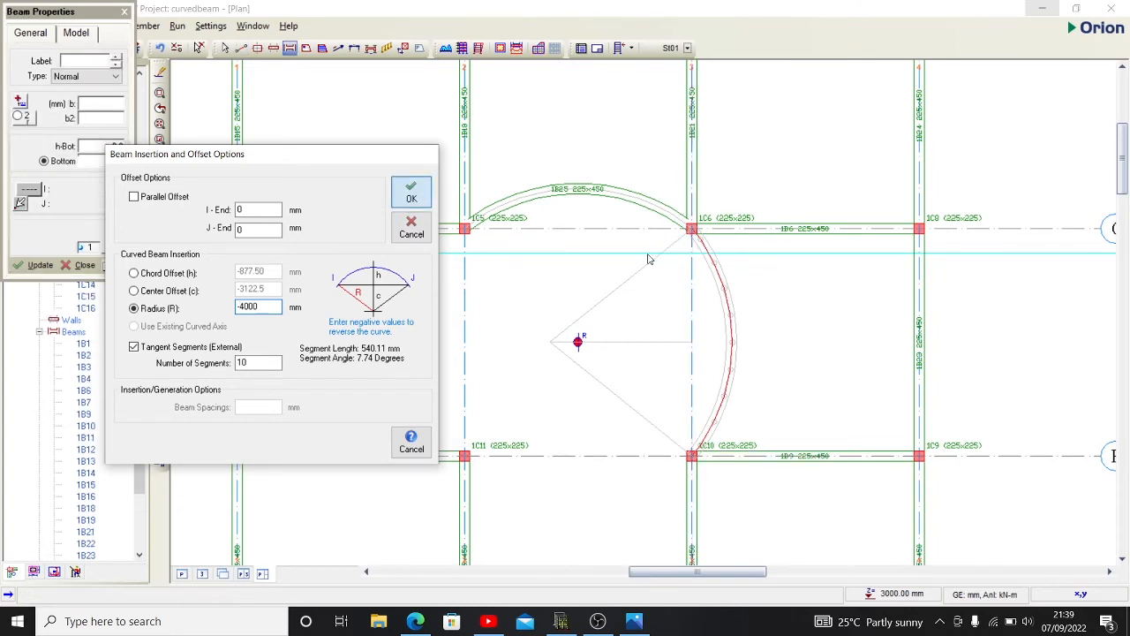
{"action": "left_click", "coordinate": [409, 193]}
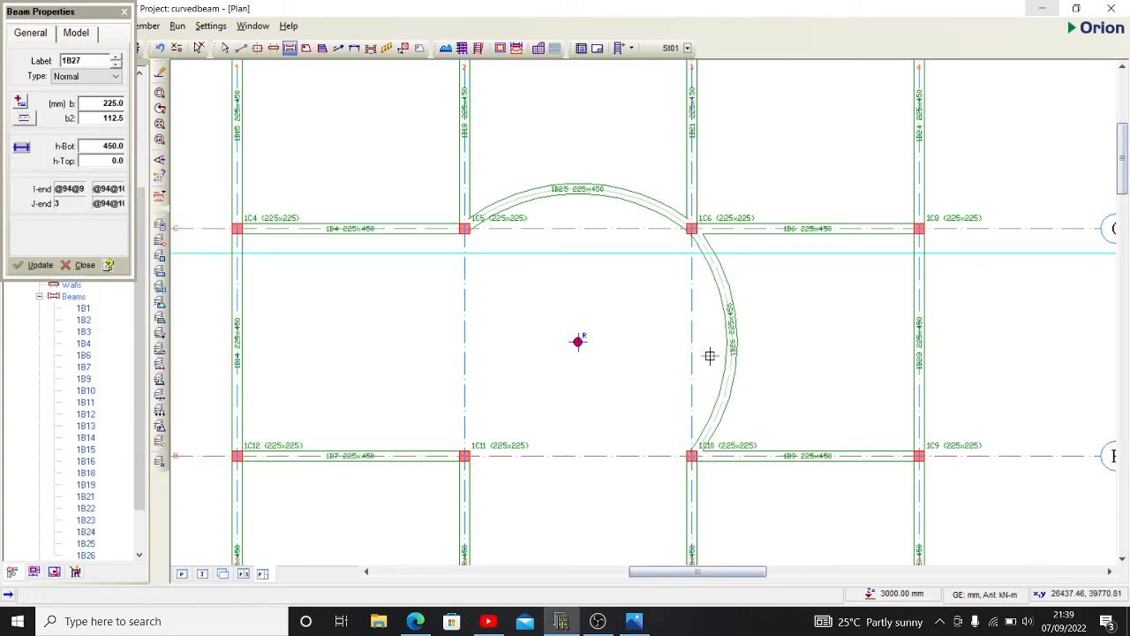
{"action": "mouse_move", "coordinate": [717, 369]}
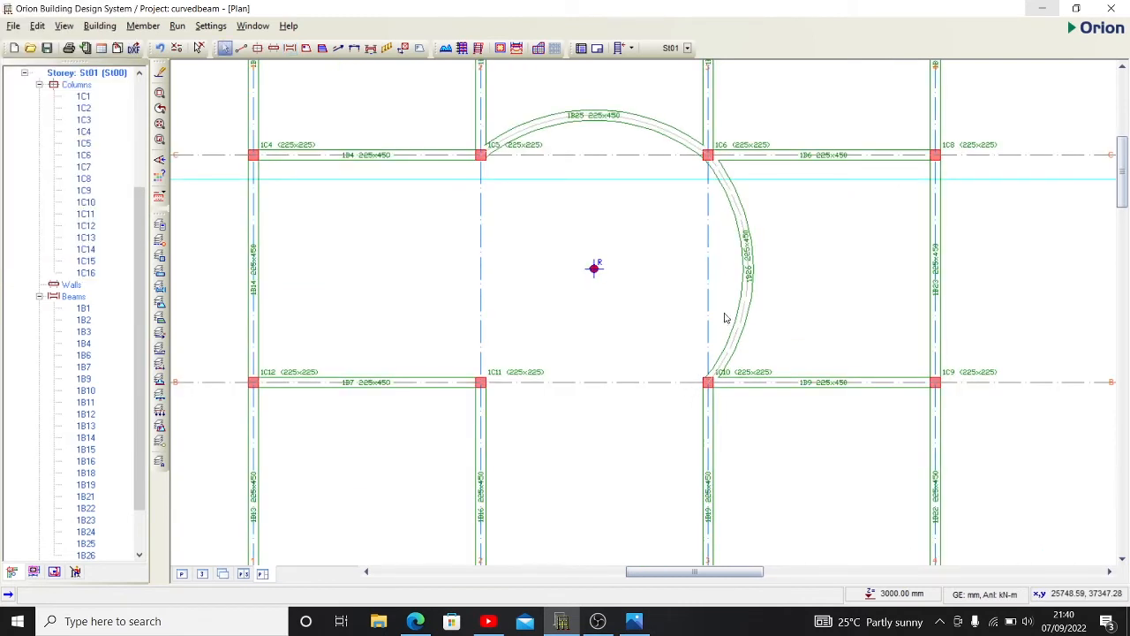
Undo the 10-segment arc and redraw C3–B3 as a 4000 mm radius, 15-segment curved beam.
{"action": "left_click", "coordinate": [741, 282]}
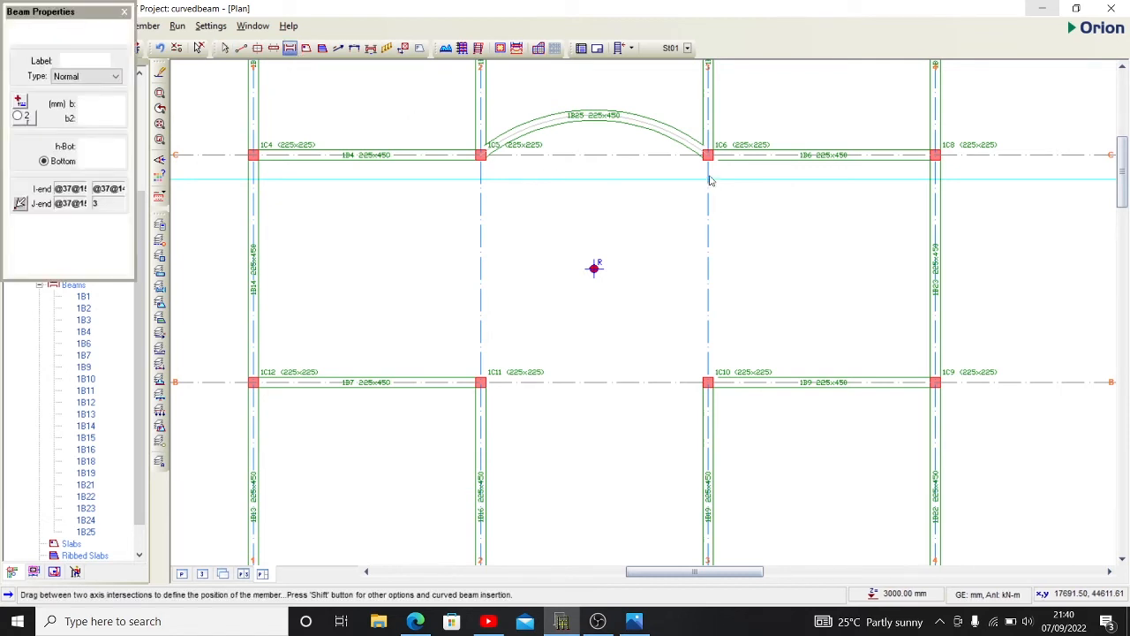
{"action": "left_click", "coordinate": [710, 148]}
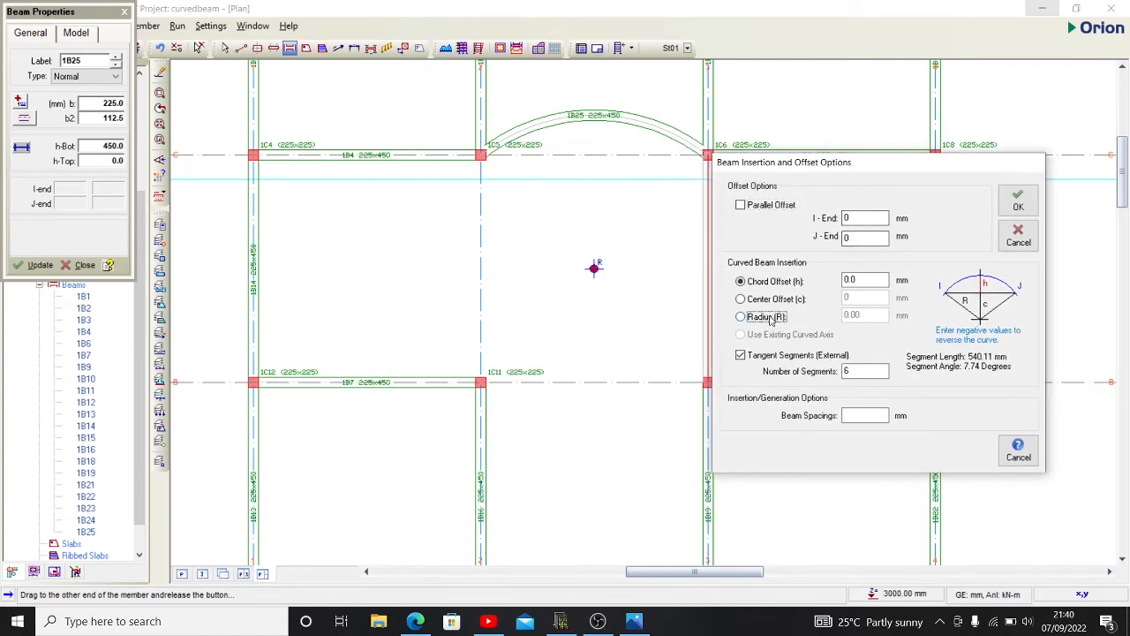
{"action": "left_click", "coordinate": [739, 316]}
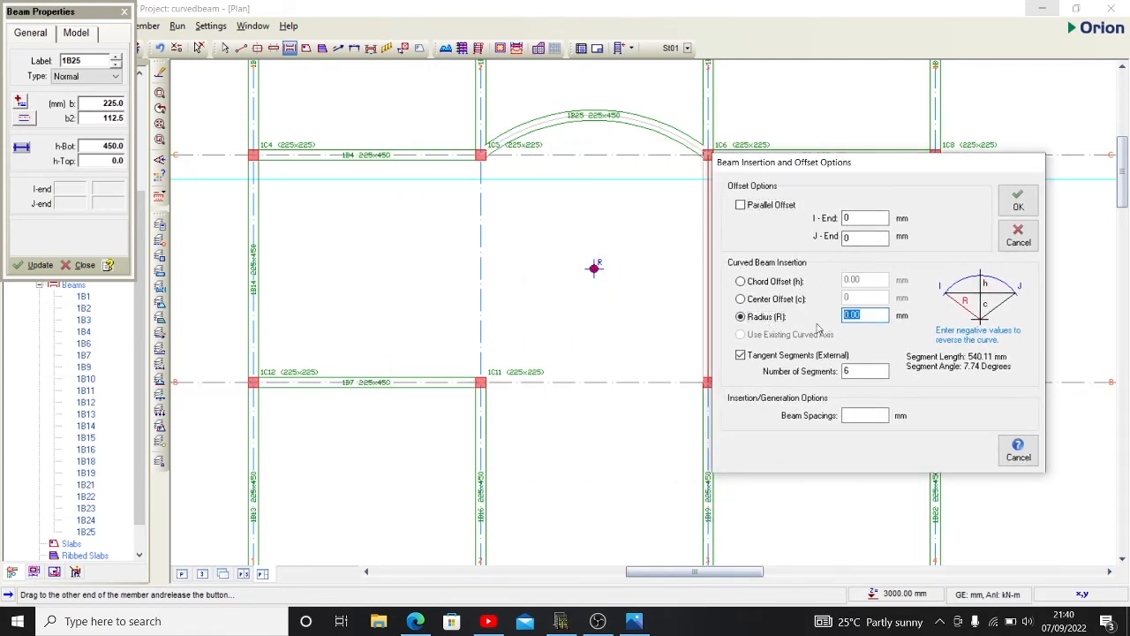
{"action": "type", "text": "-40000"}
{"action": "left_click", "coordinate": [865, 371]}
{"action": "type", "text": "15"}
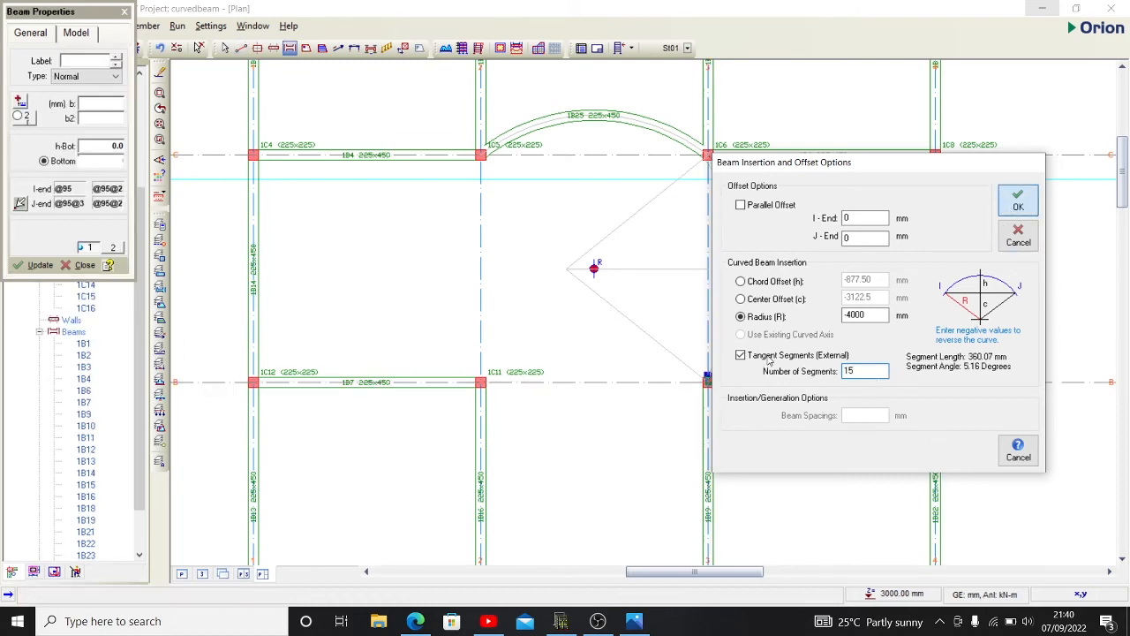
{"action": "left_click", "coordinate": [1017, 194]}
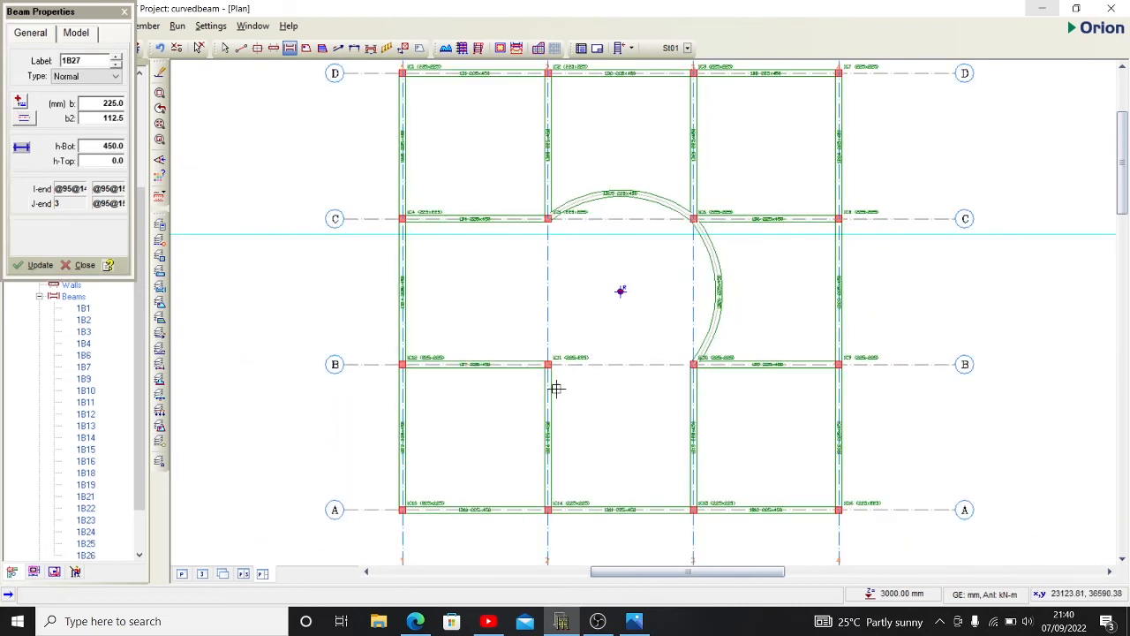
{"action": "mouse_move", "coordinate": [710, 512]}
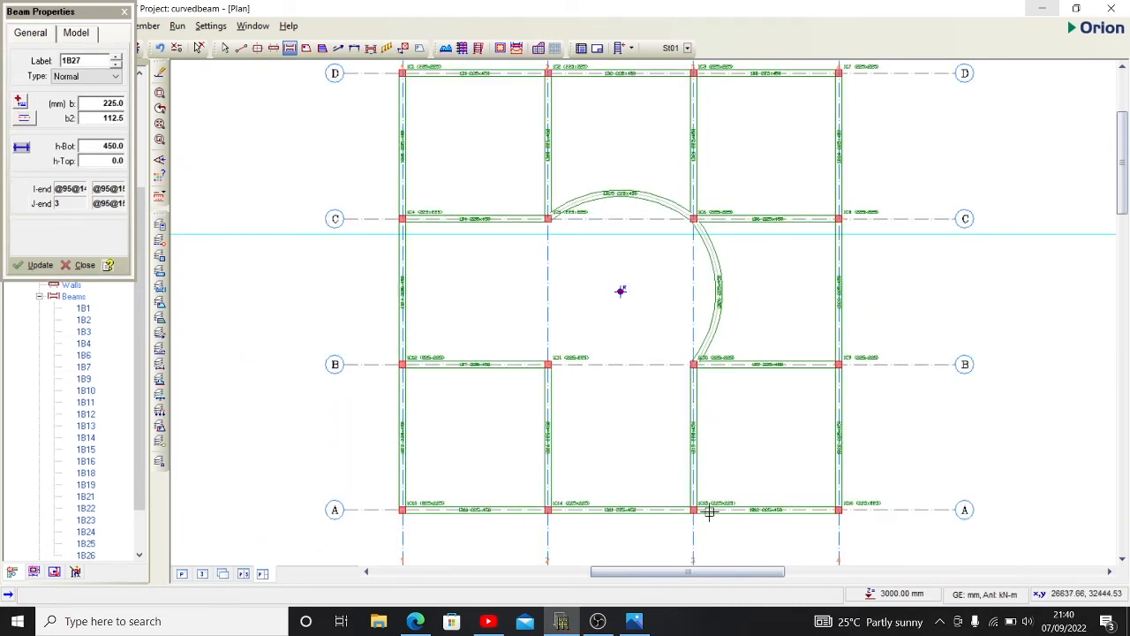
{"action": "mouse_move", "coordinate": [674, 388]}
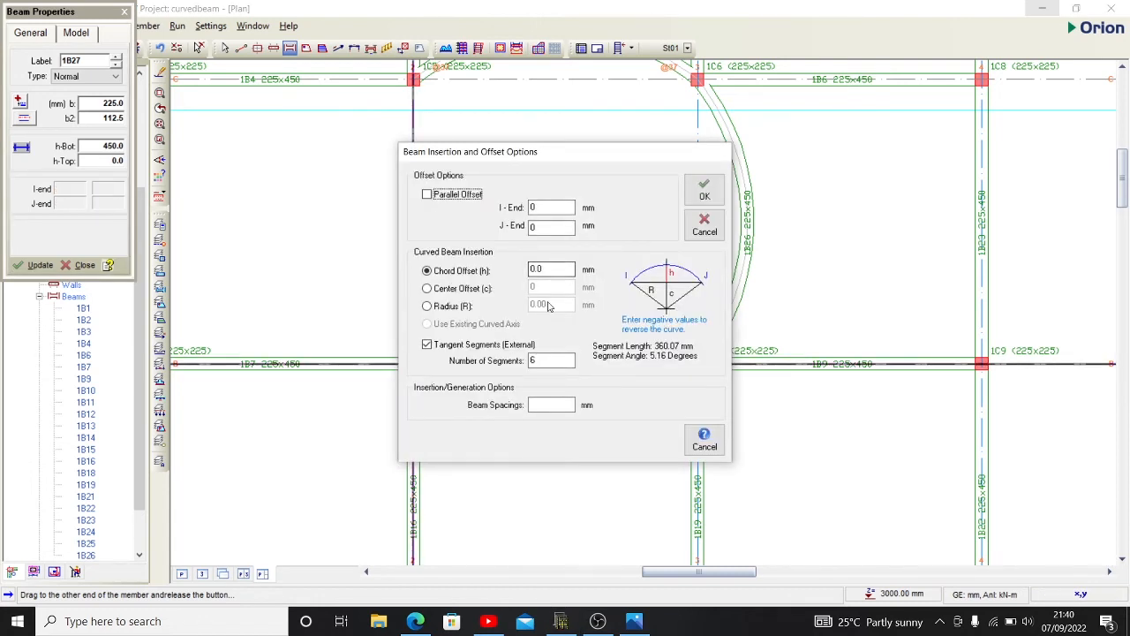
Define the bottom beam as a 4000 mm radius, 15-segment arc and confirm it.
{"action": "left_click", "coordinate": [427, 306]}
{"action": "type", "text": "-4"}
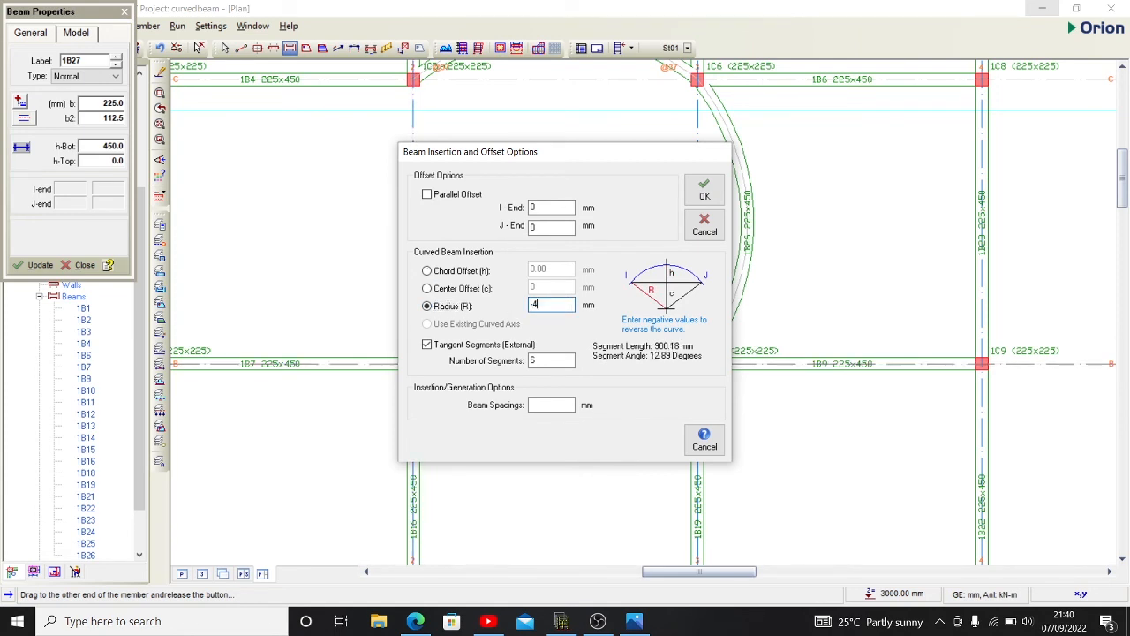
{"action": "type", "text": "000"}
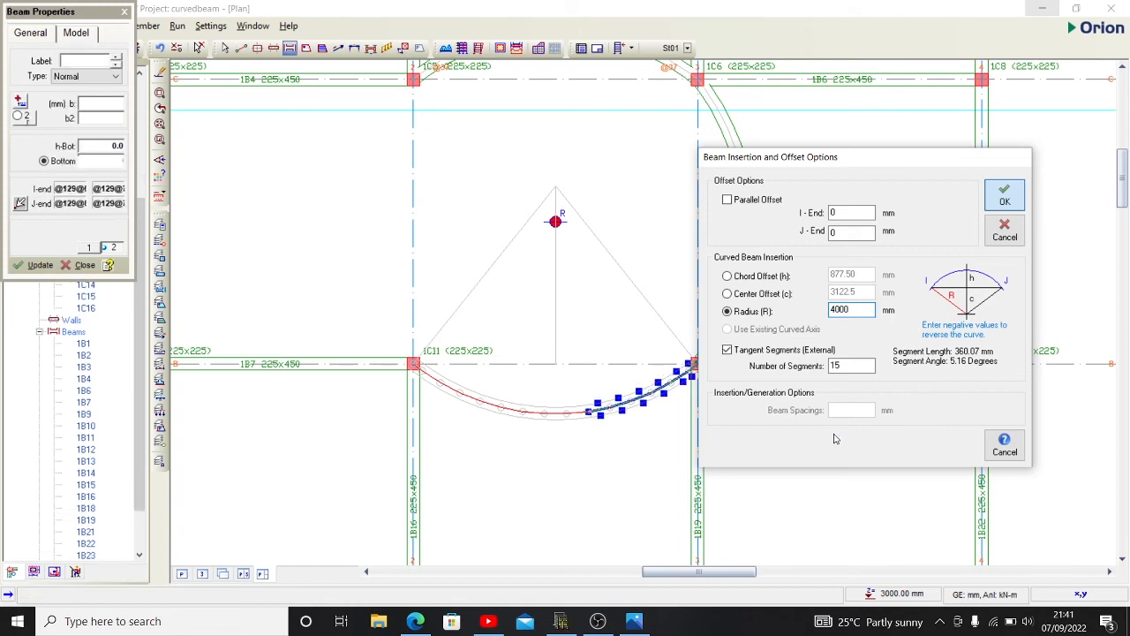
{"action": "left_click", "coordinate": [1003, 193]}
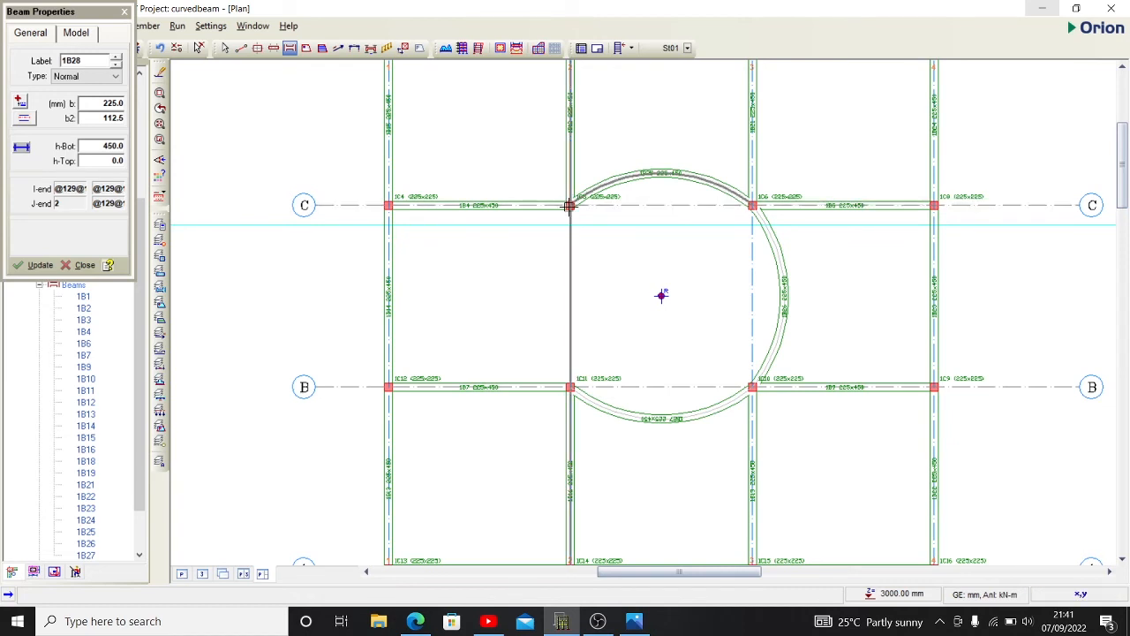
Trace the left beam as a 4000 mm radius, 15-segment arc, closing the ring into a full circle.
{"action": "left_click_drag", "start_coordinate": [568, 205], "coordinate": [581, 307]}
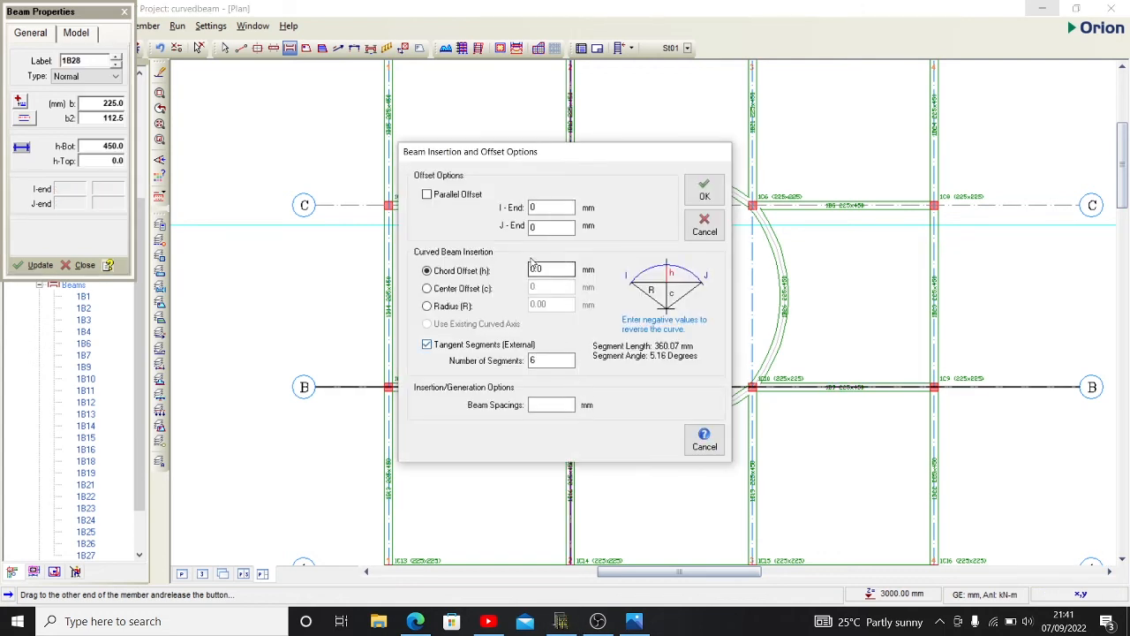
{"action": "left_click", "coordinate": [428, 307]}
{"action": "type", "text": "15"}
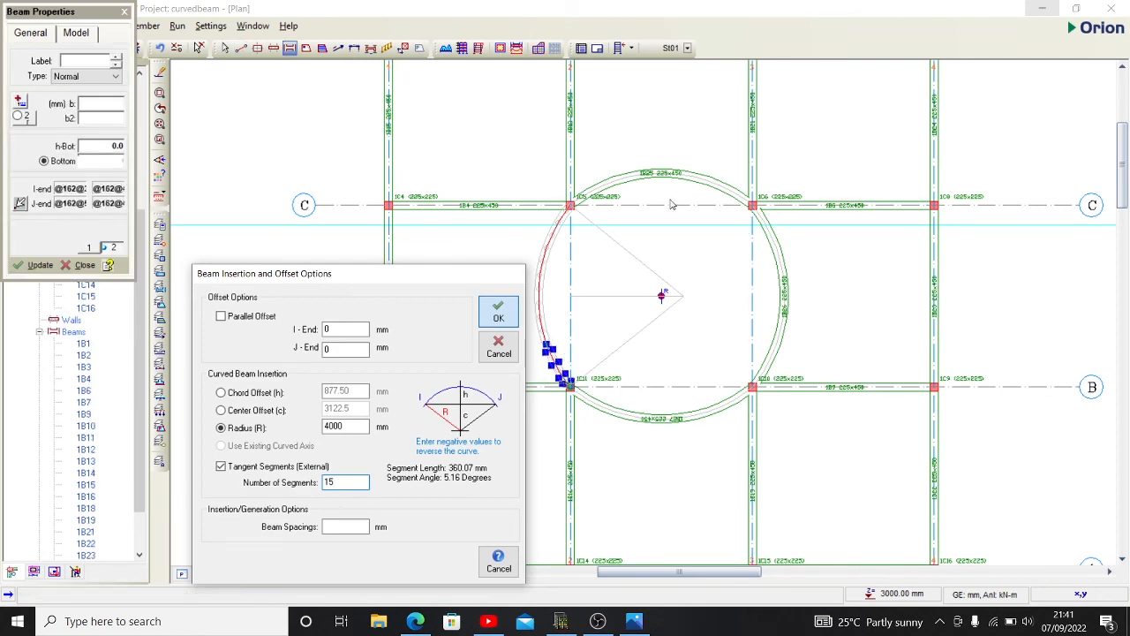
{"action": "left_click", "coordinate": [498, 310]}
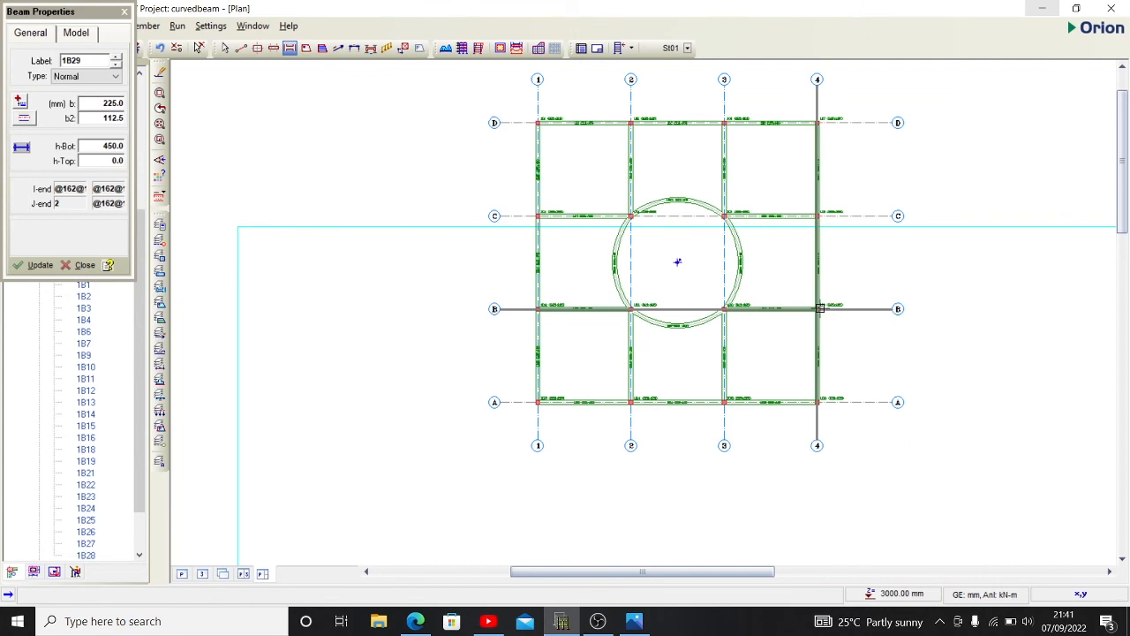
{"action": "left_click", "coordinate": [80, 265]}
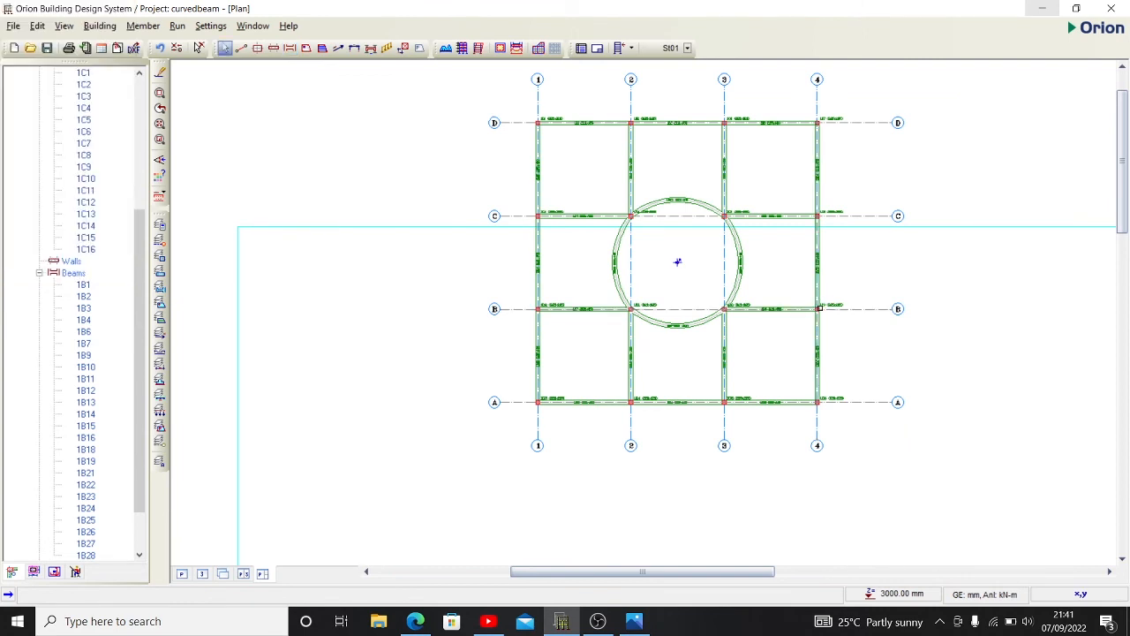
{"action": "mouse_move", "coordinate": [819, 307]}
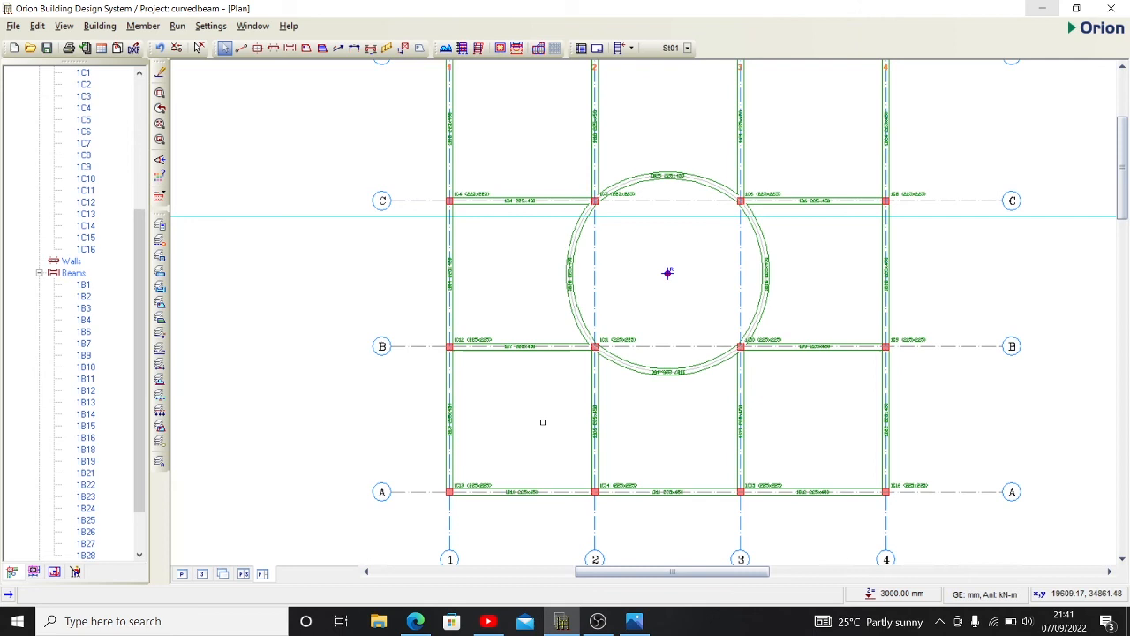
{"action": "mouse_move", "coordinate": [636, 131]}
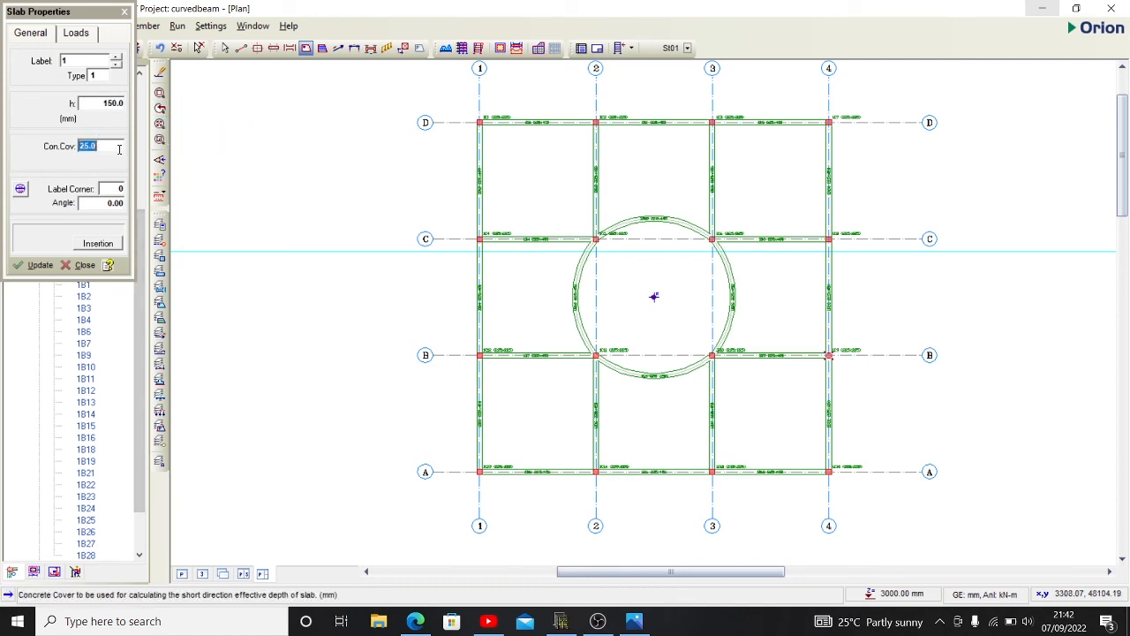
Set slab concrete cover to 20 mm and imposed load to 1.5 for the new slabs.
{"action": "type", "text": "20"}
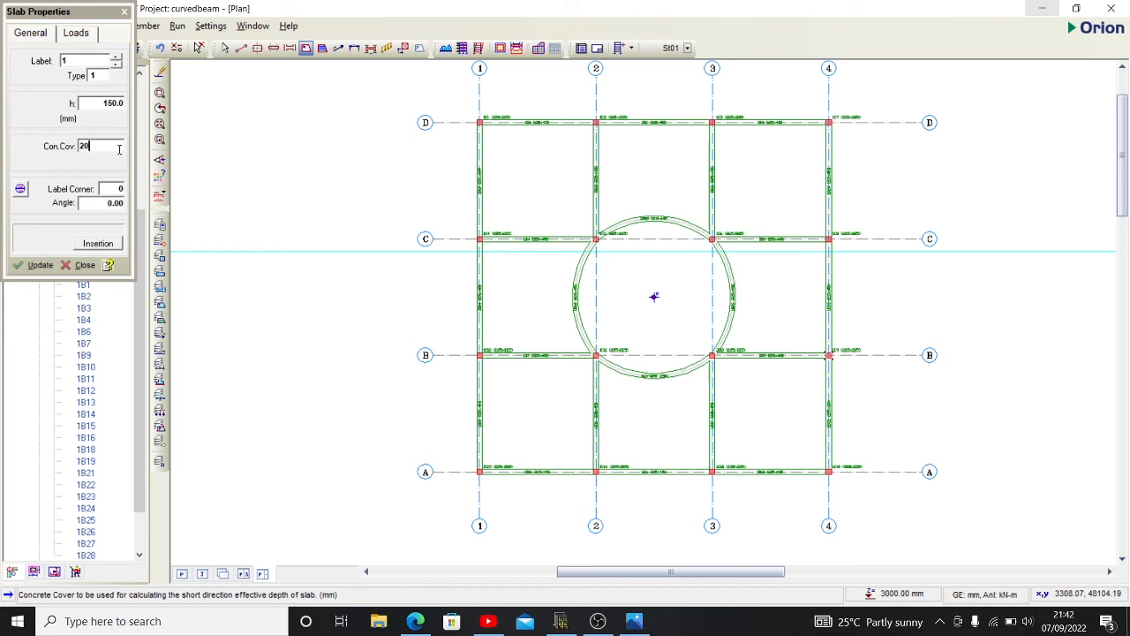
{"action": "left_click", "coordinate": [76, 32]}
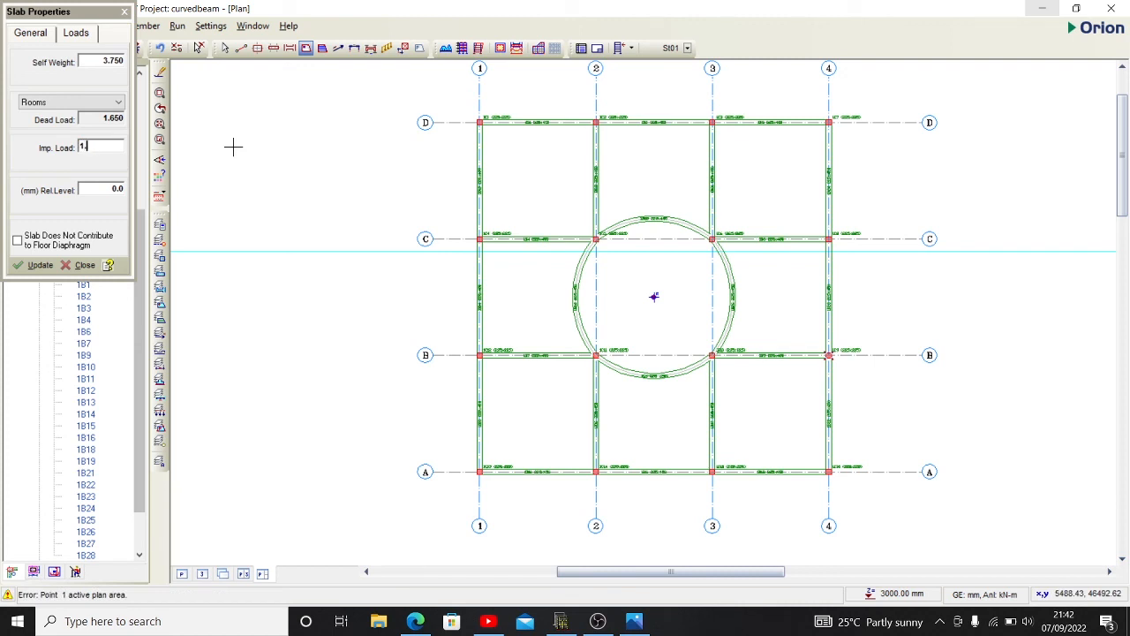
{"action": "type", "text": ".500"}
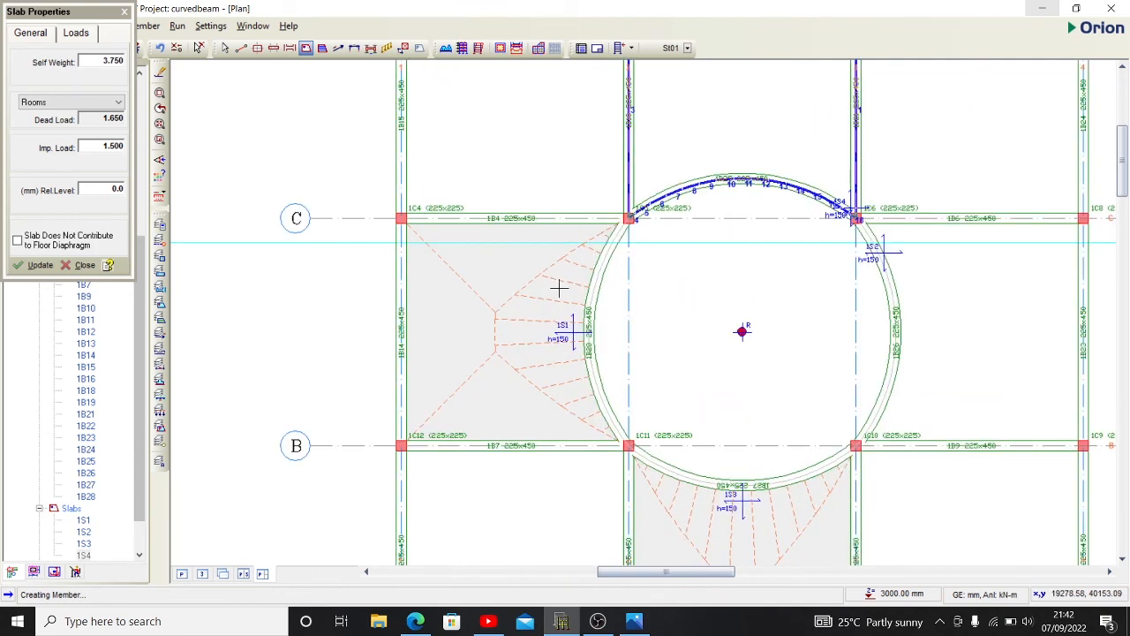
Attempt a slab in the upper cell, dismiss the duplicate-slab warning and close Slab Properties.
{"action": "left_click", "coordinate": [745, 284]}
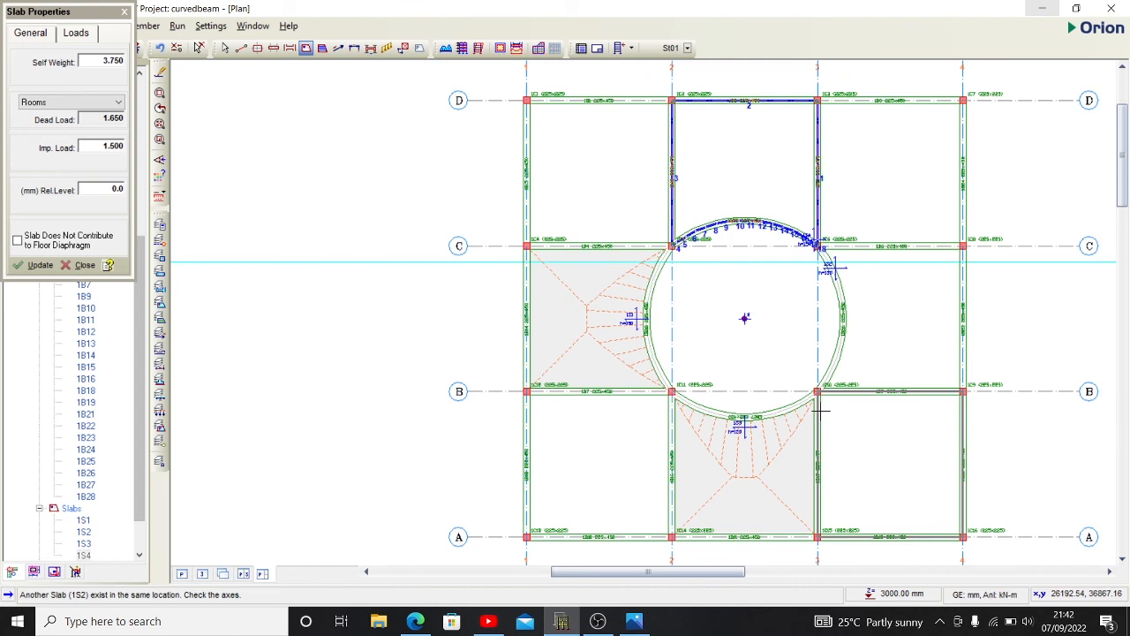
{"action": "left_click", "coordinate": [85, 265]}
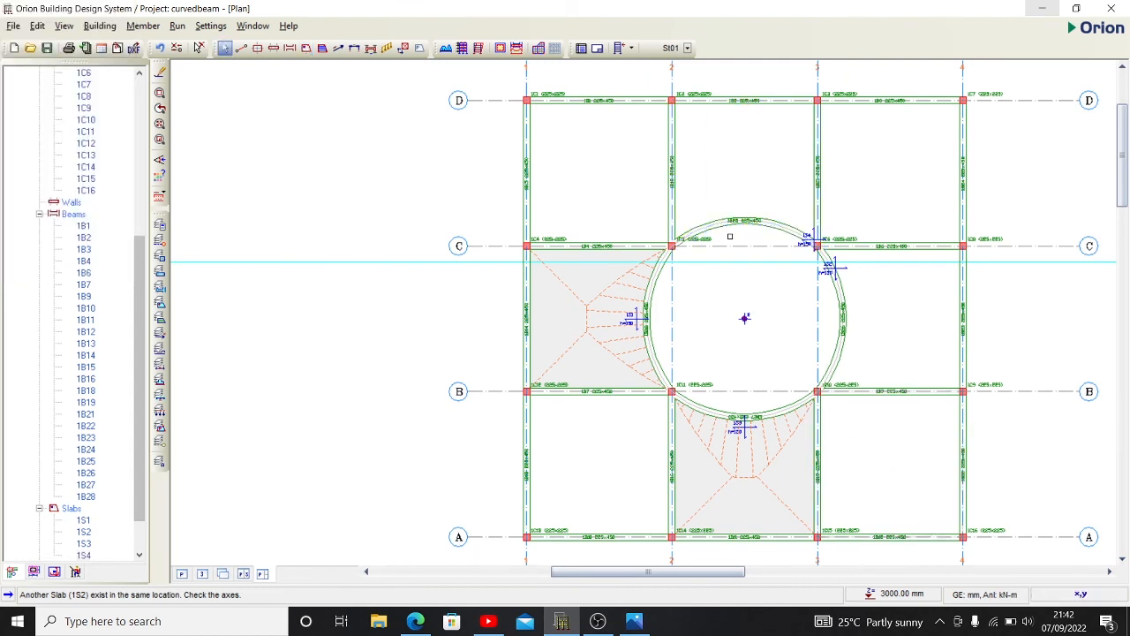
{"action": "mouse_move", "coordinate": [872, 330]}
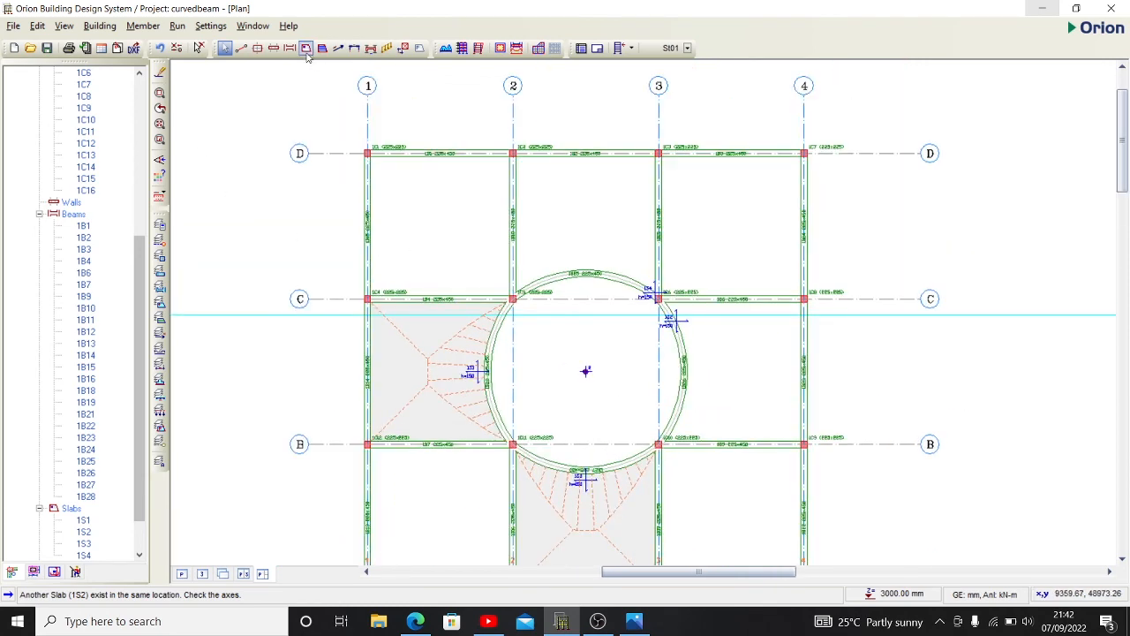
{"action": "mouse_move", "coordinate": [303, 49]}
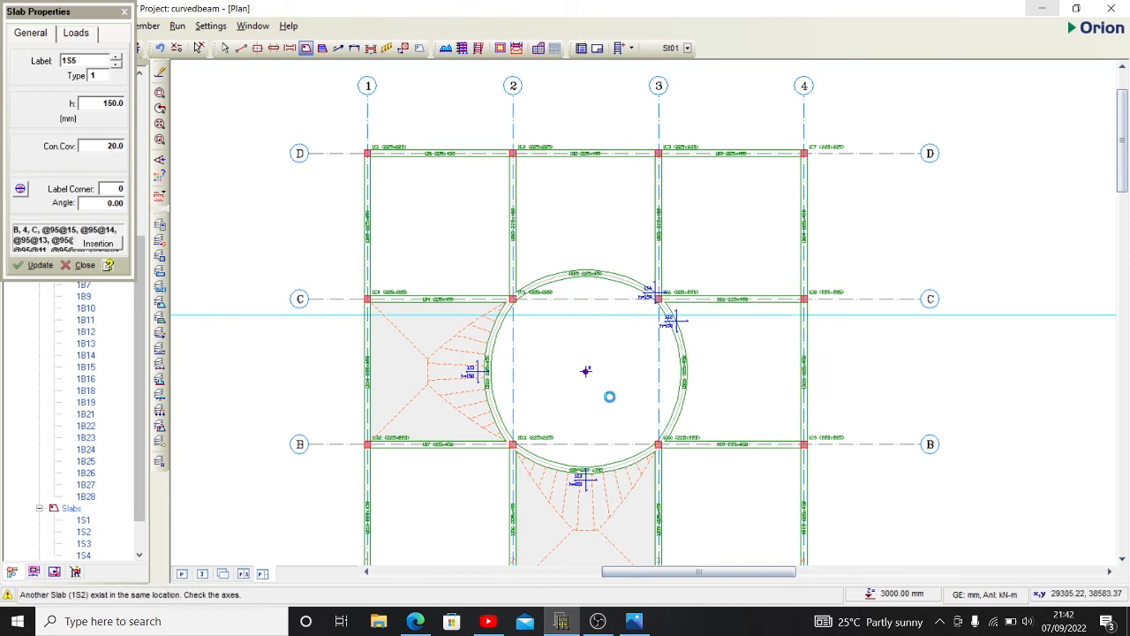
{"action": "left_click", "coordinate": [80, 265]}
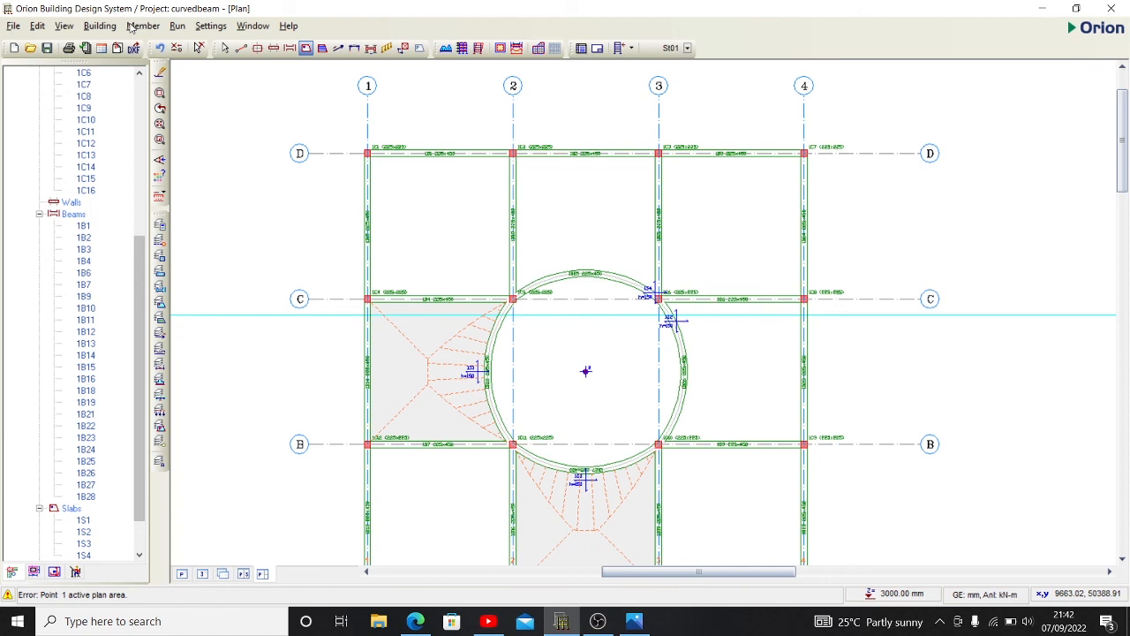